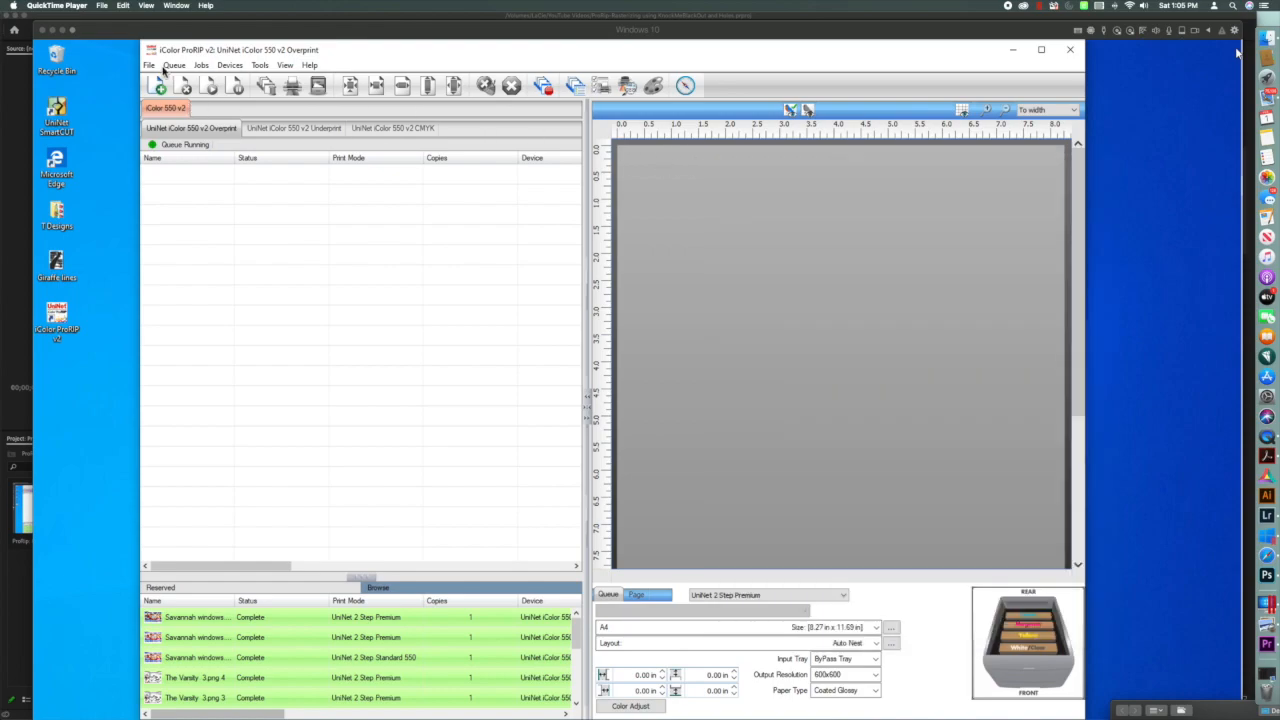
# Import Savannah windows.png into the print queue as a new job via Add Job.
pyautogui.click(160, 84)
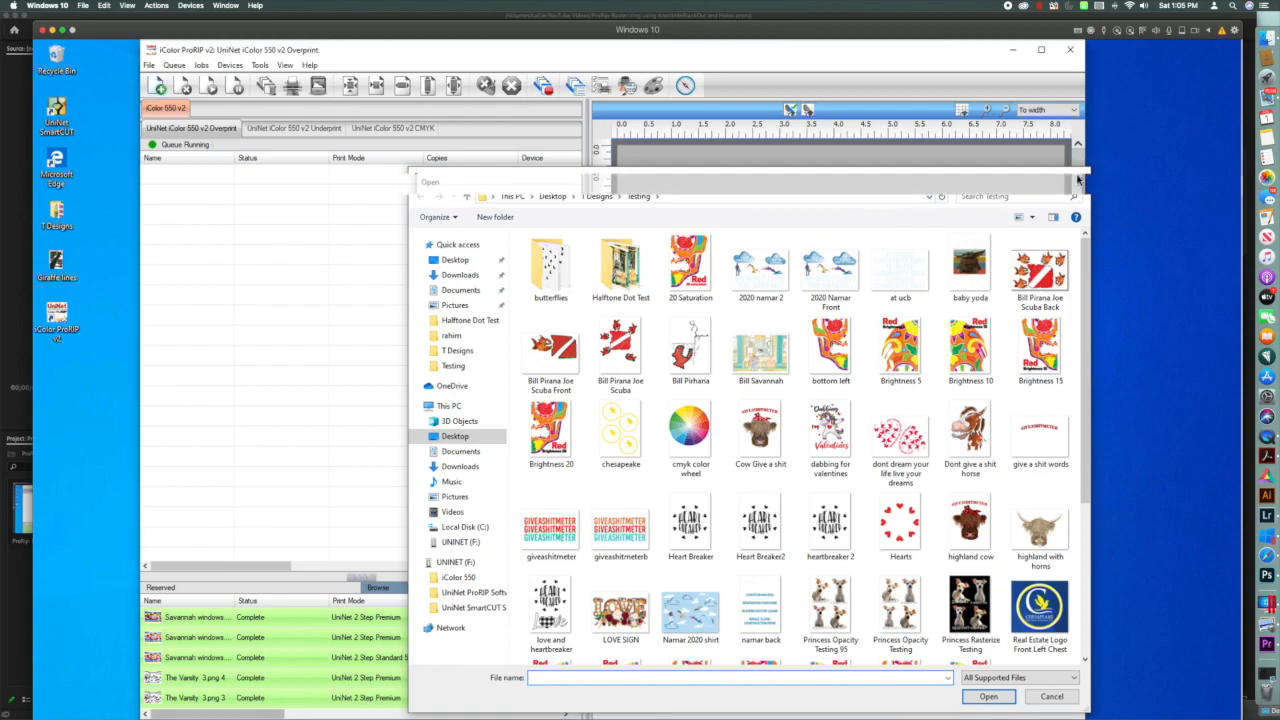
pyautogui.click(1052, 697)
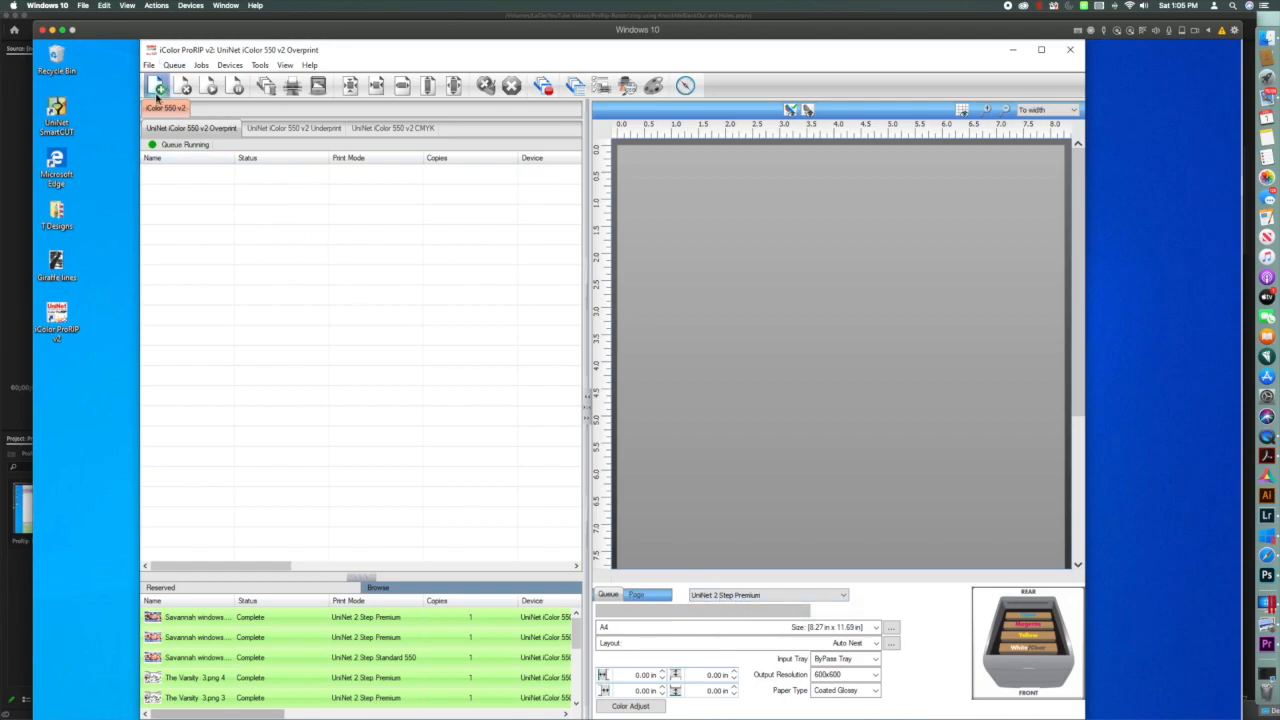
pyautogui.click(158, 84)
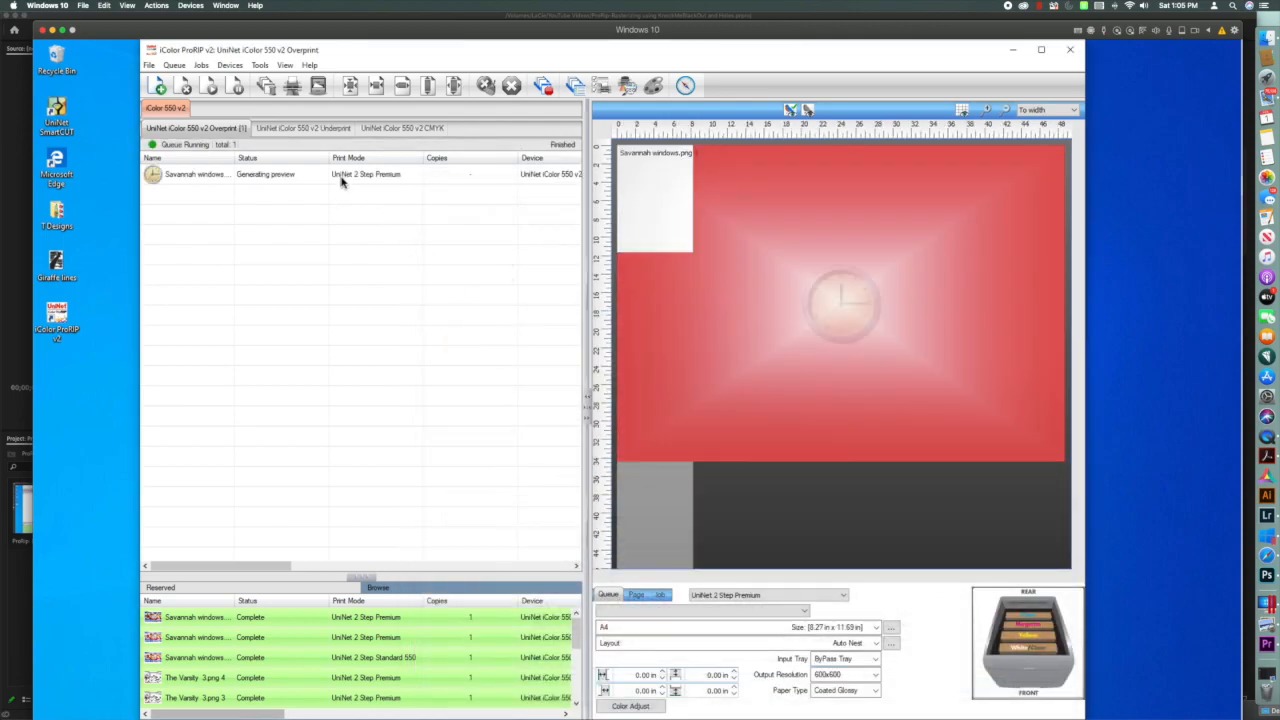
# Rotate the Savannah windows job 90° at 8.06 × 11.40 in and zoom the preview to fit.
pyautogui.click(658, 594)
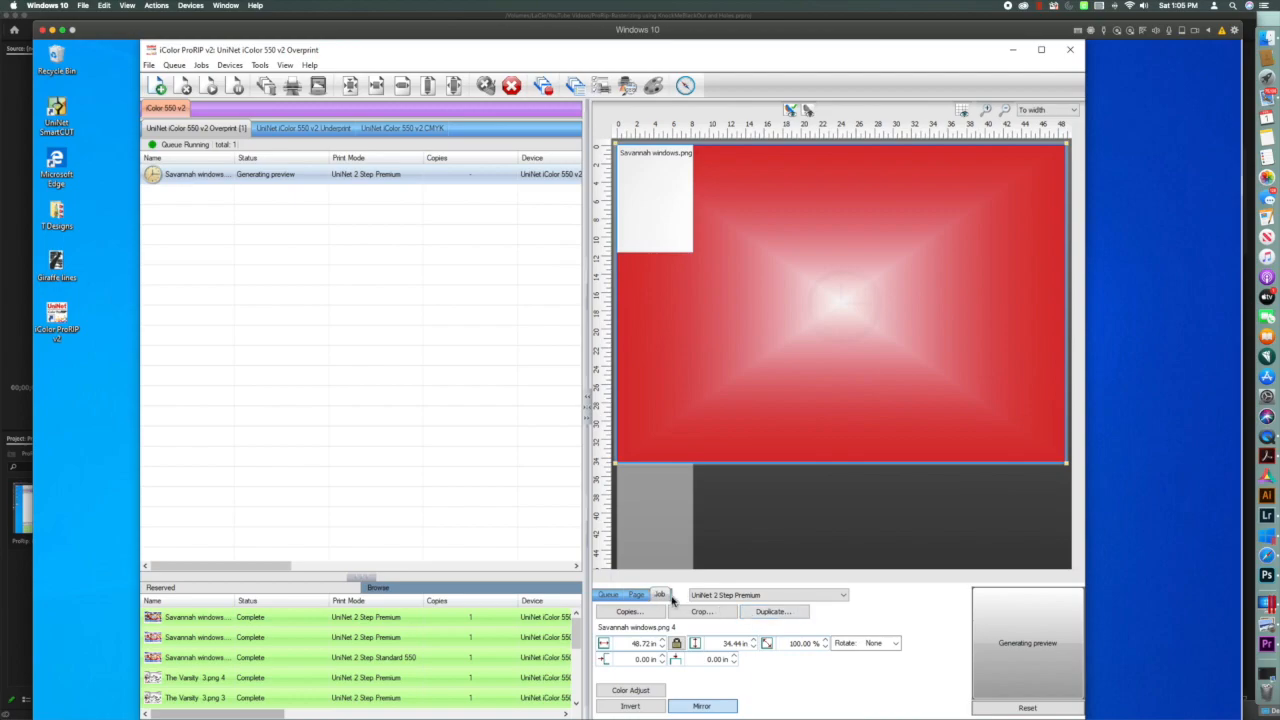
pyautogui.click(898, 642)
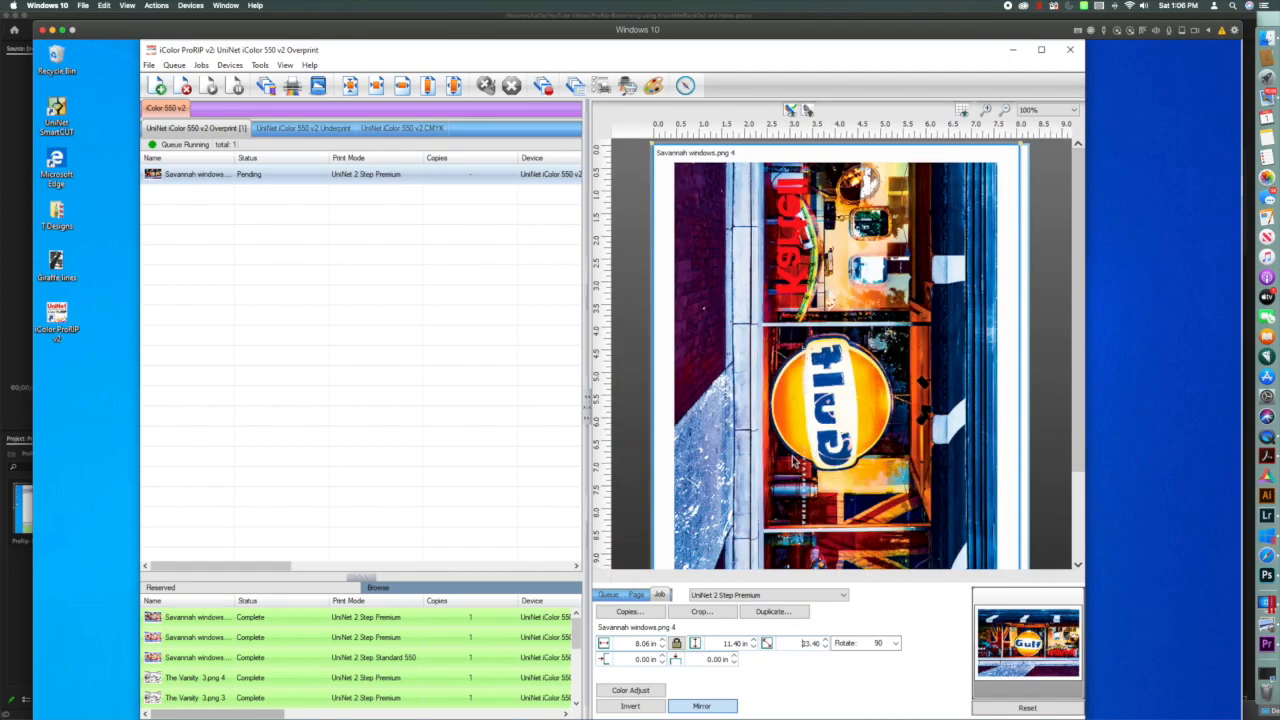
pyautogui.click(1070, 109)
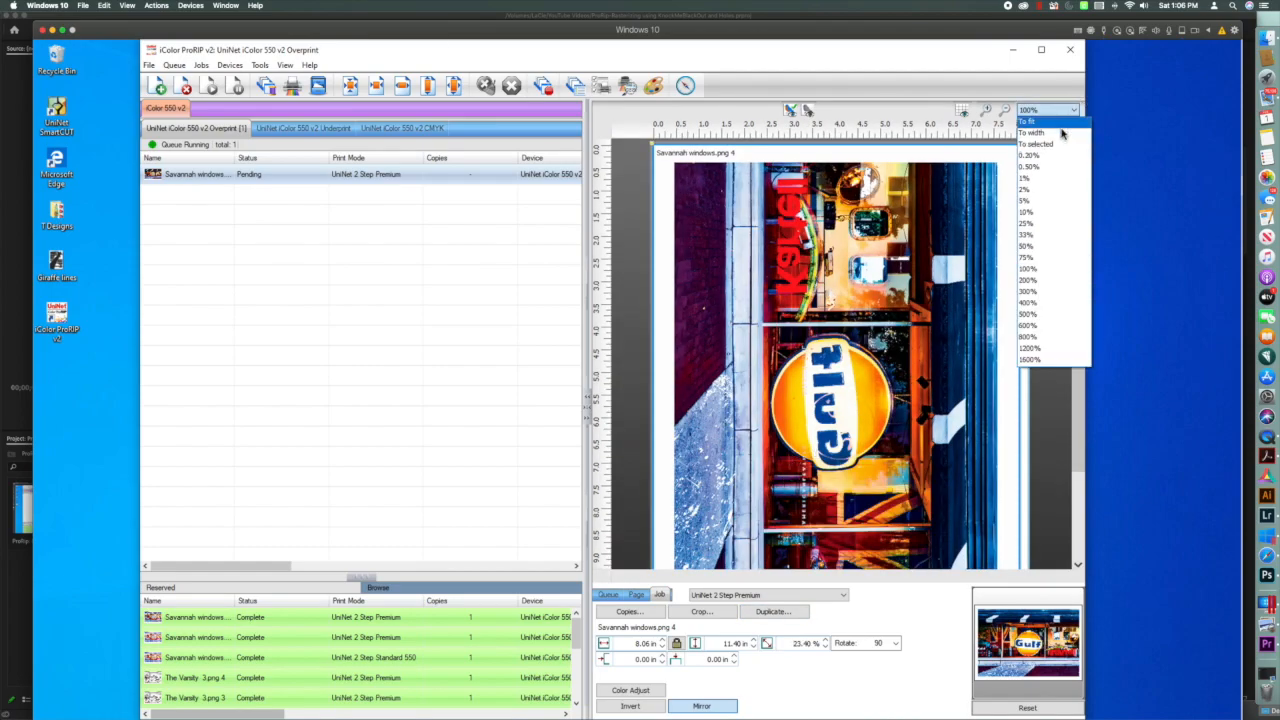
pyautogui.click(1032, 120)
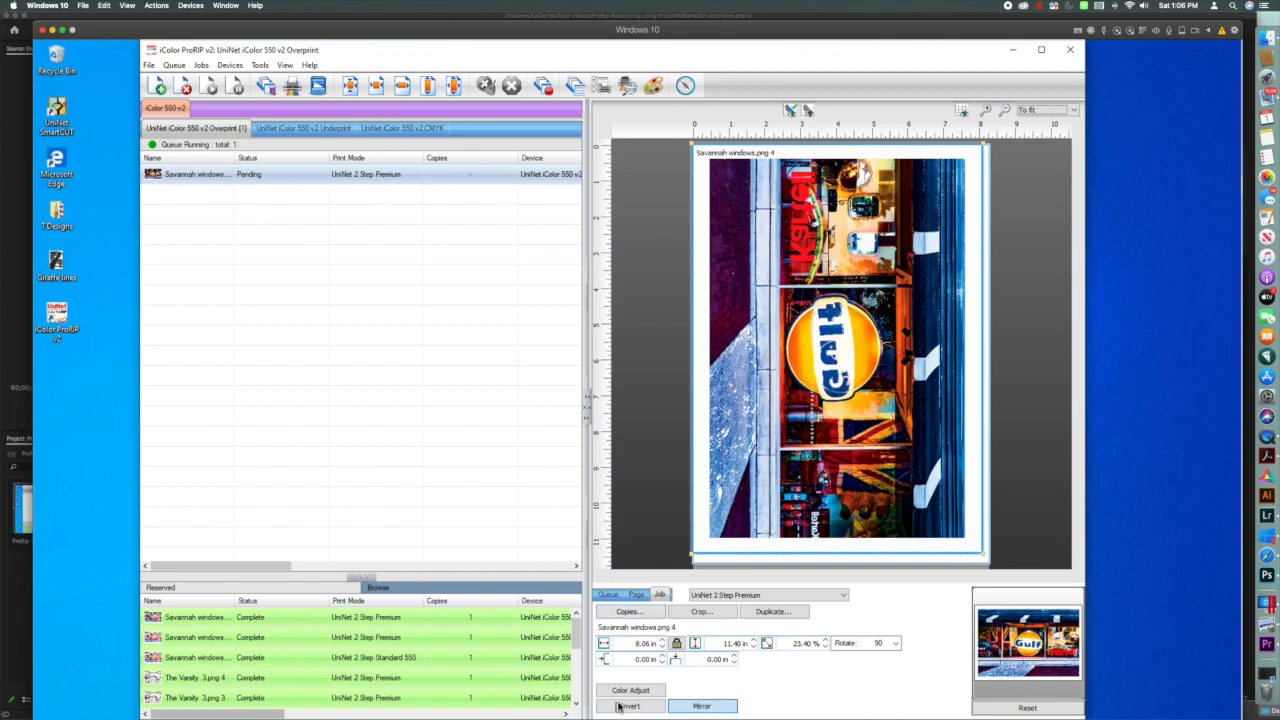
# In Color Adjust, set black darkness to 15, brightness to -10 and saturation to 5.
pyautogui.click(631, 691)
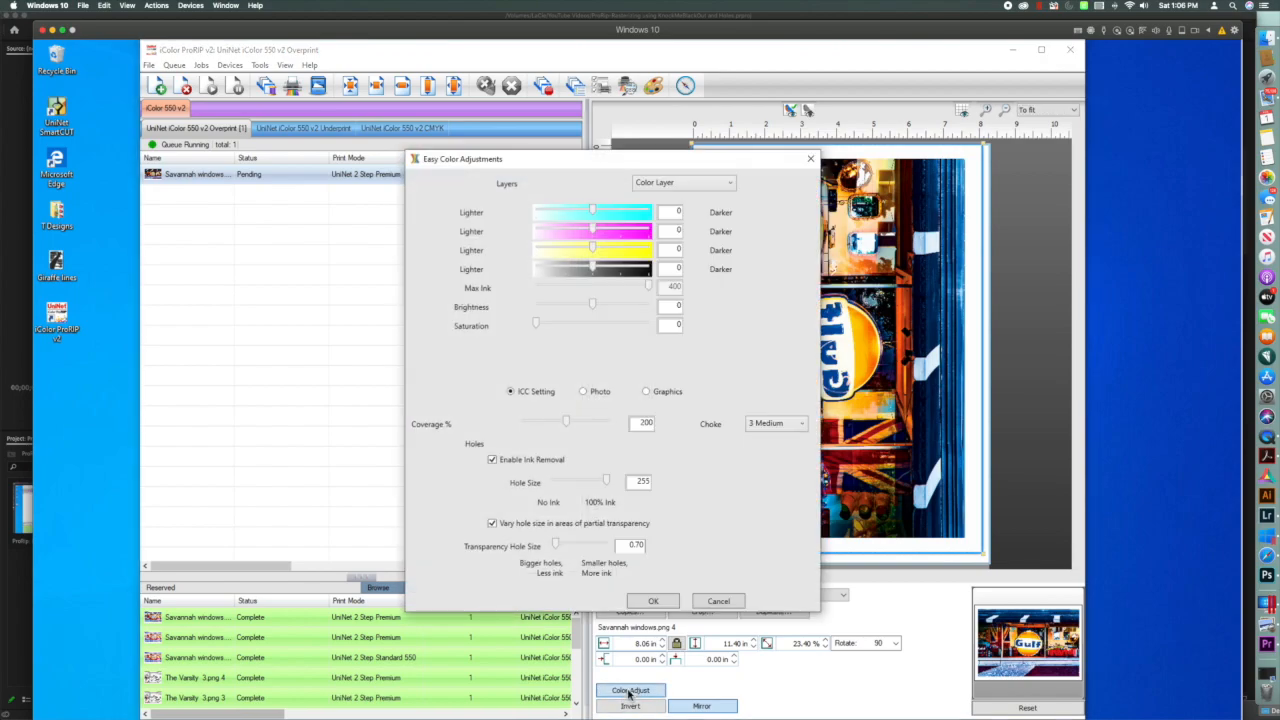
pyautogui.moveTo(522, 320)
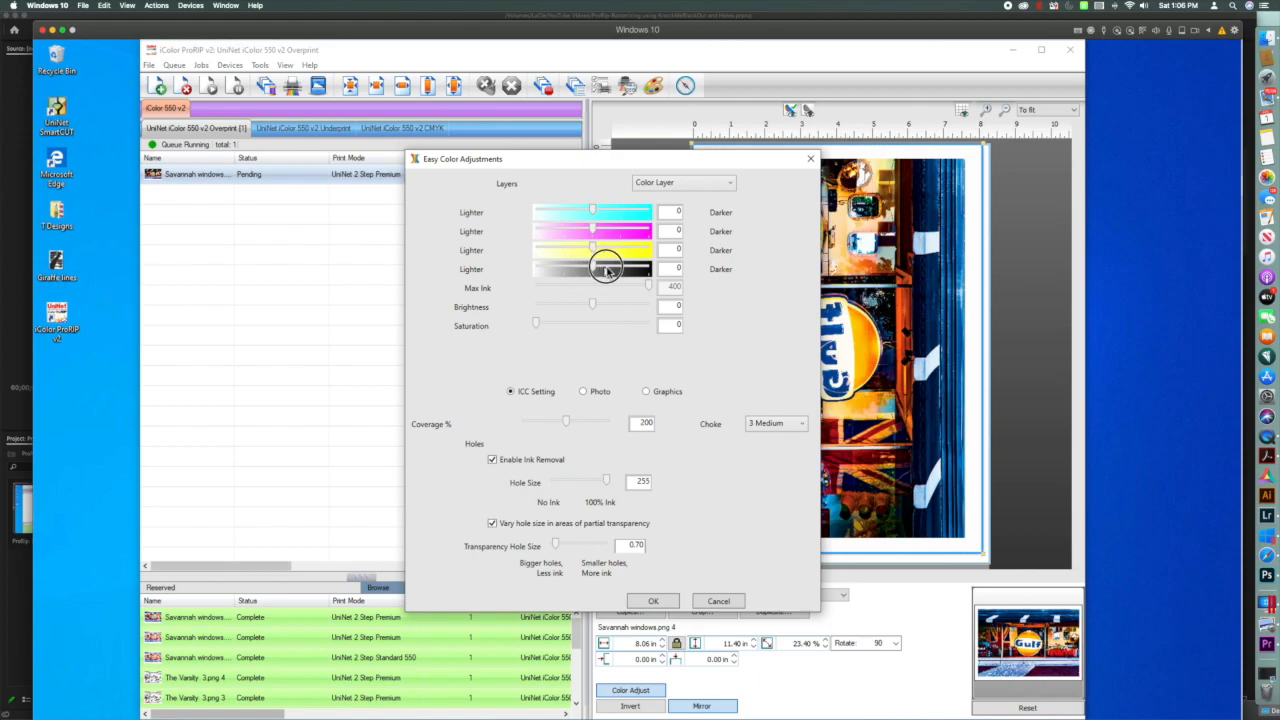
pyautogui.moveTo(607, 268); pyautogui.dragTo(618, 268)
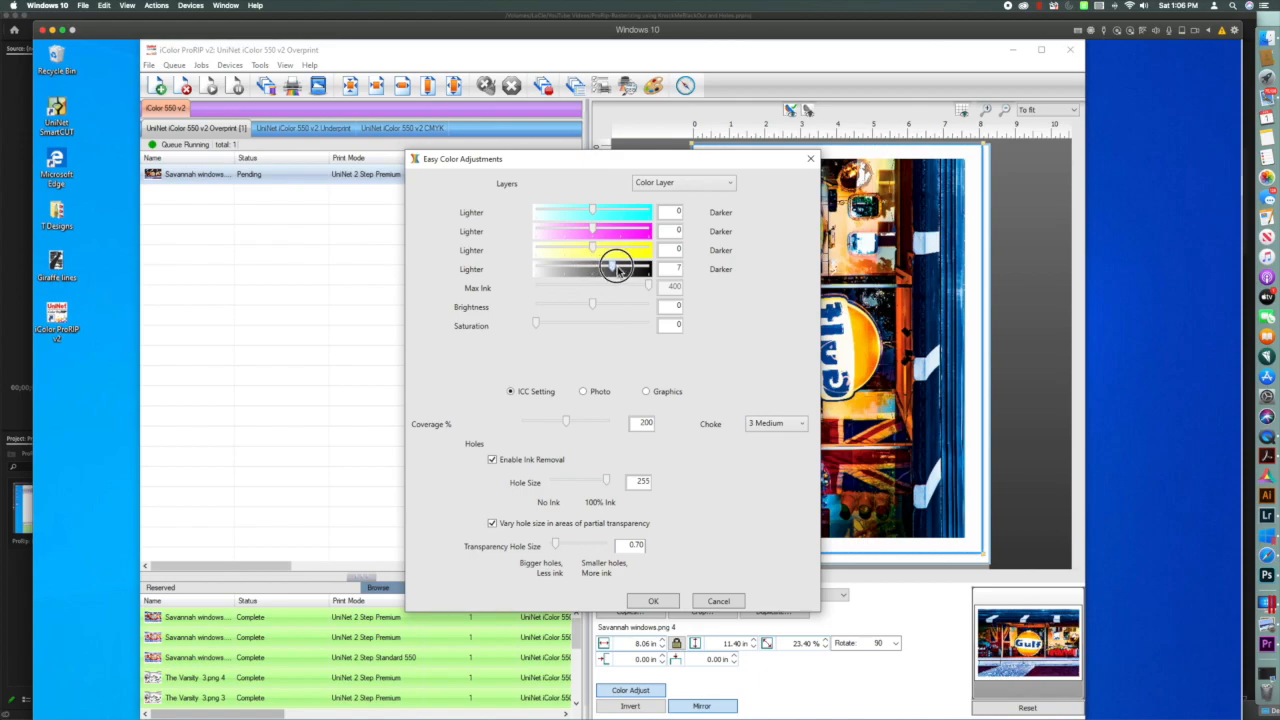
pyautogui.moveTo(615, 268); pyautogui.dragTo(640, 268)
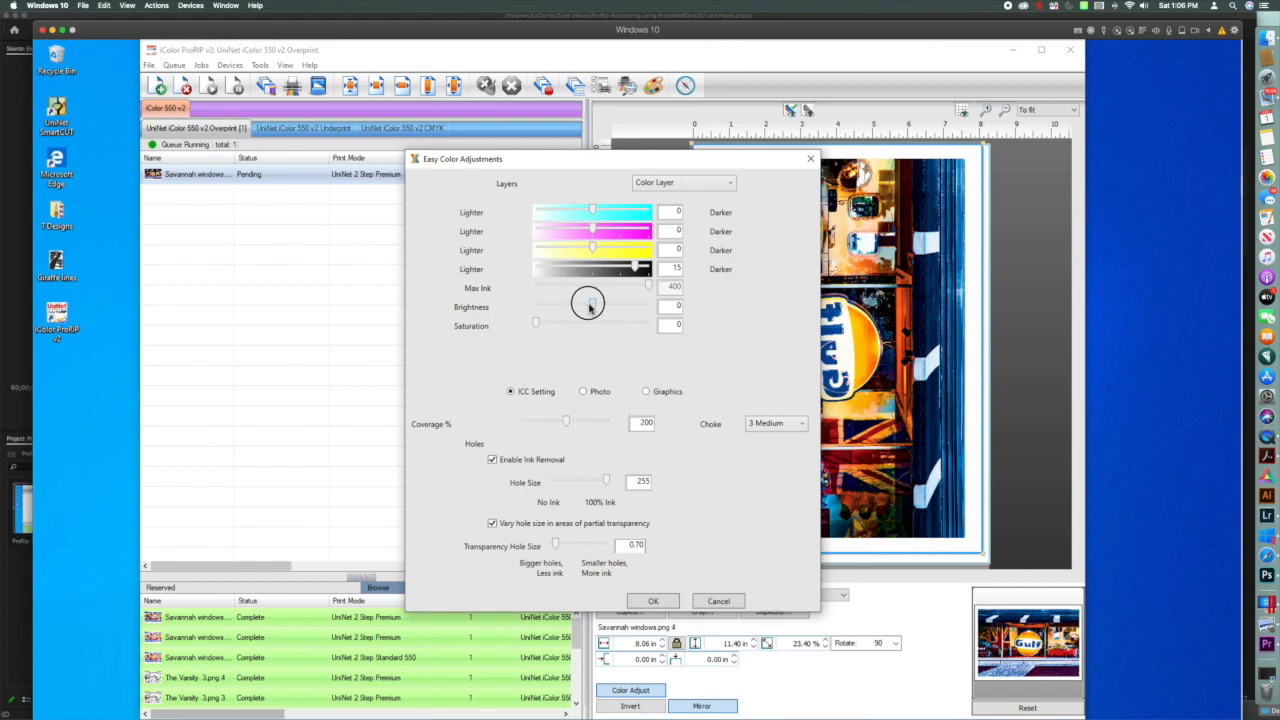
pyautogui.moveTo(588, 305); pyautogui.dragTo(537, 305)
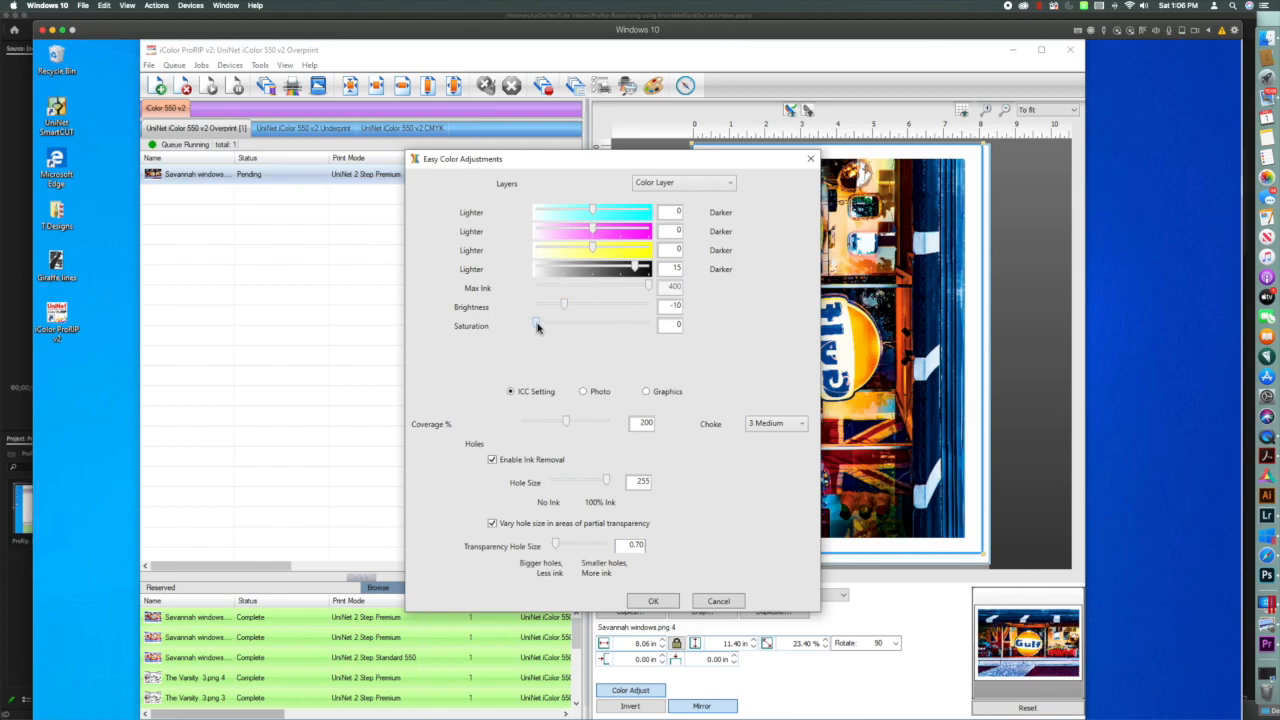
pyautogui.moveTo(537, 326); pyautogui.dragTo(565, 326)
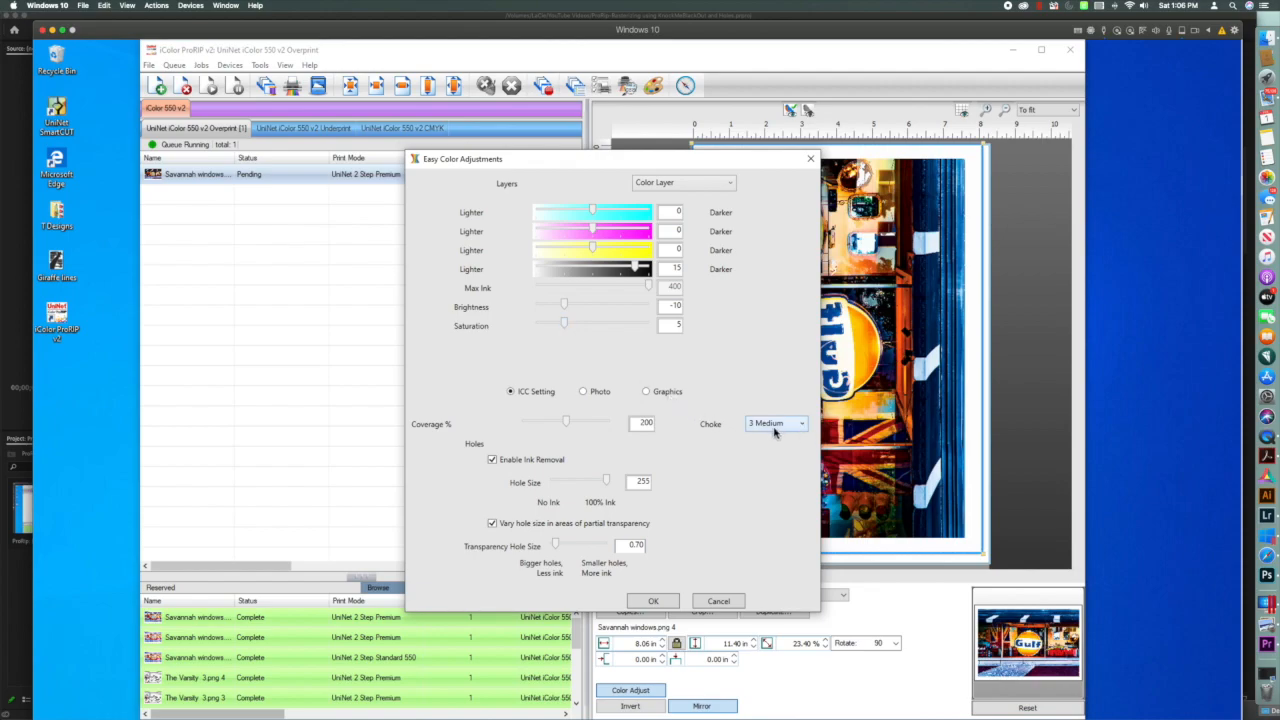
pyautogui.moveTo(575, 446)
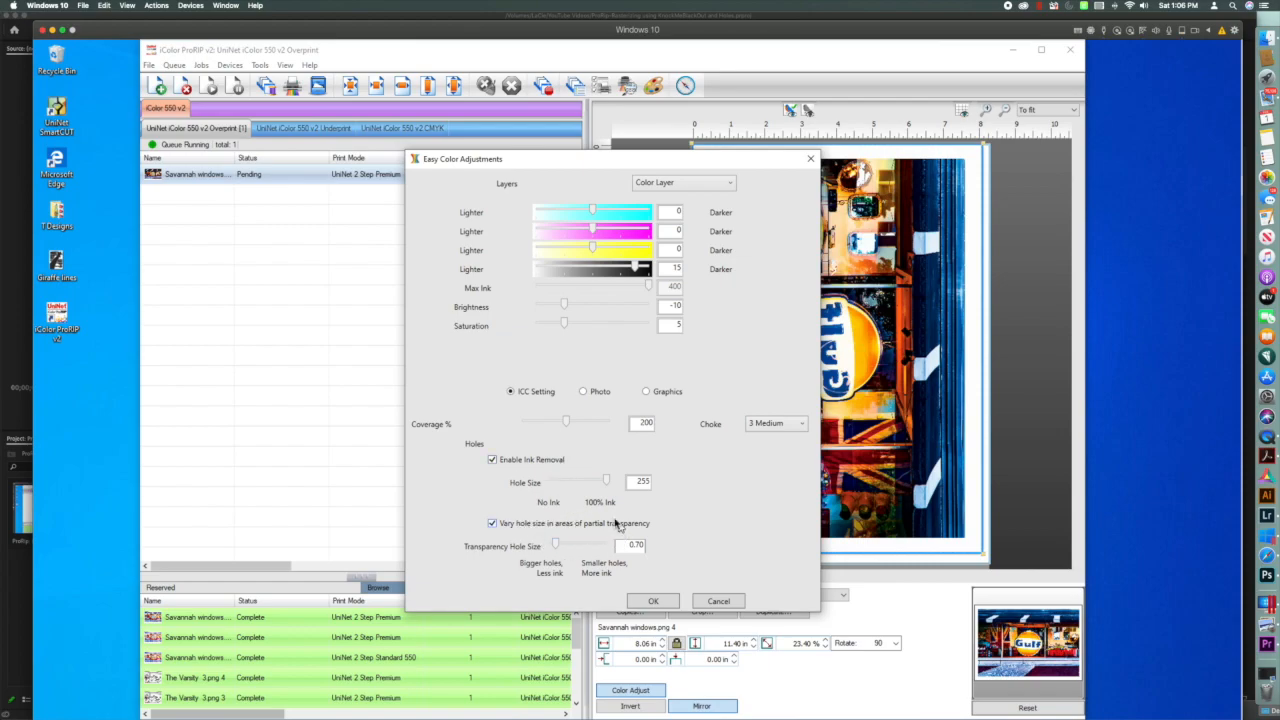
pyautogui.moveTo(498, 501)
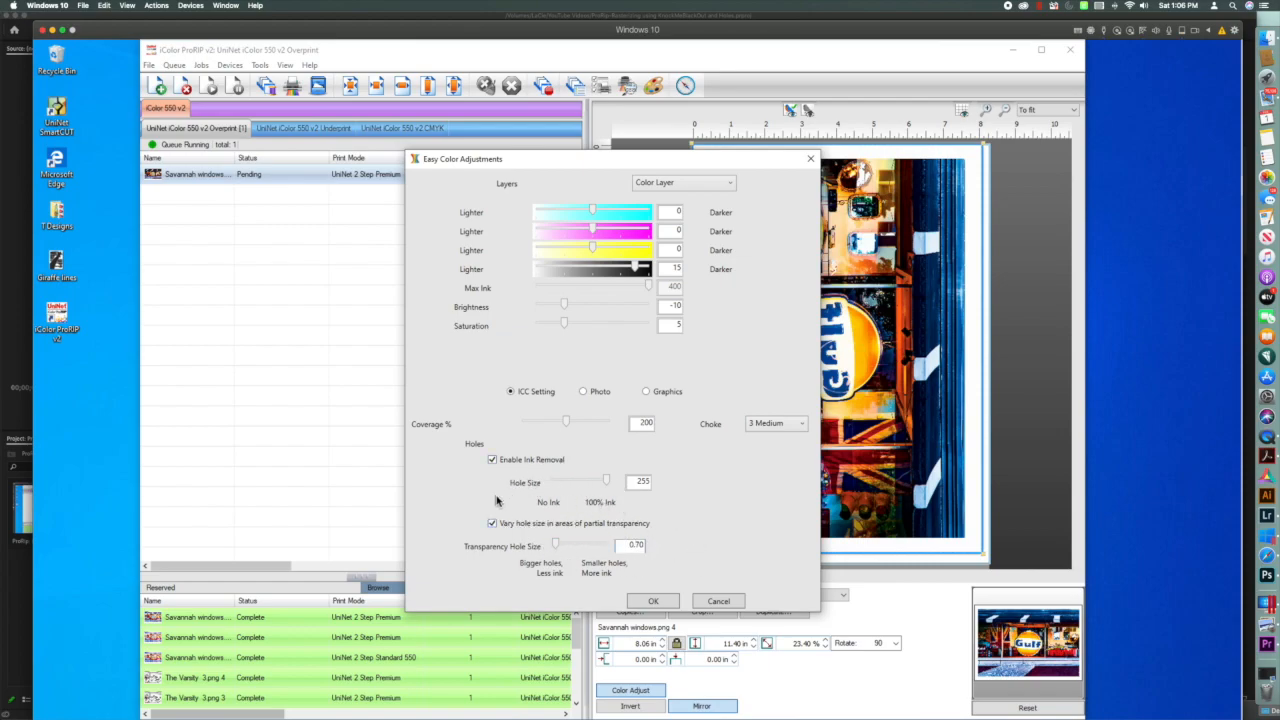
# Toggle ink removal off and back on, then confirm the color adjustments.
pyautogui.click(492, 460)
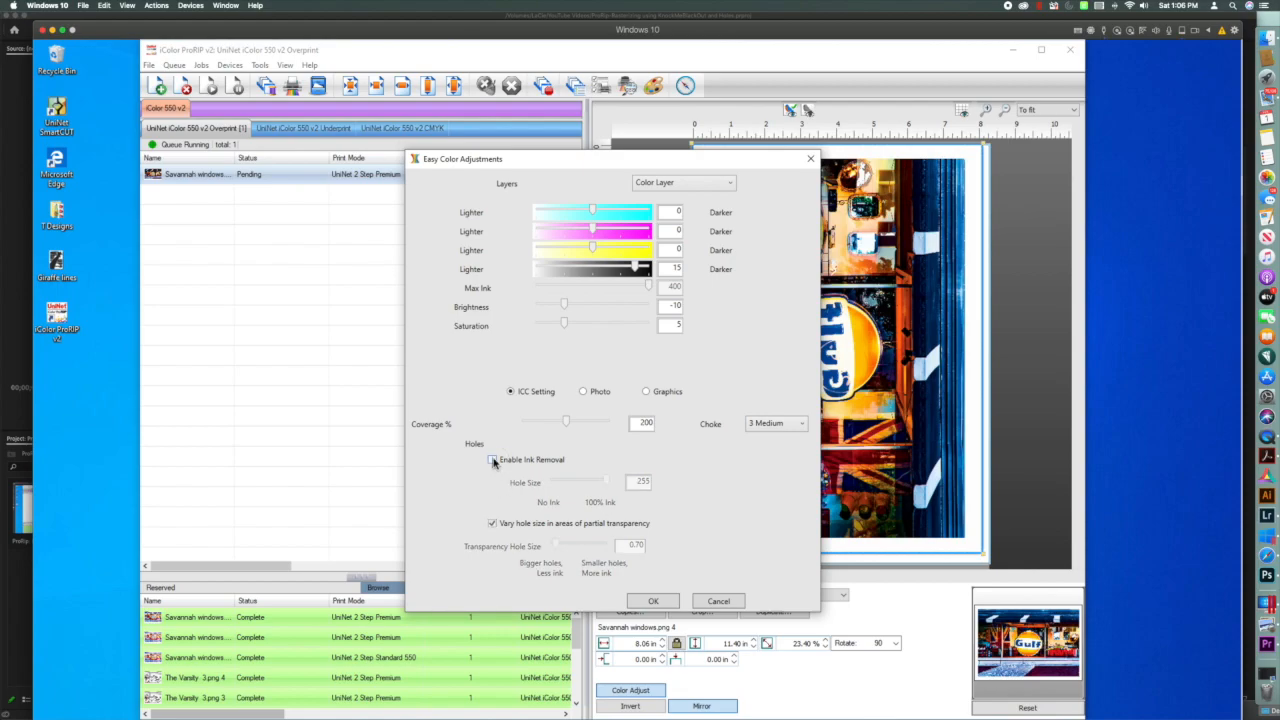
pyautogui.click(492, 460)
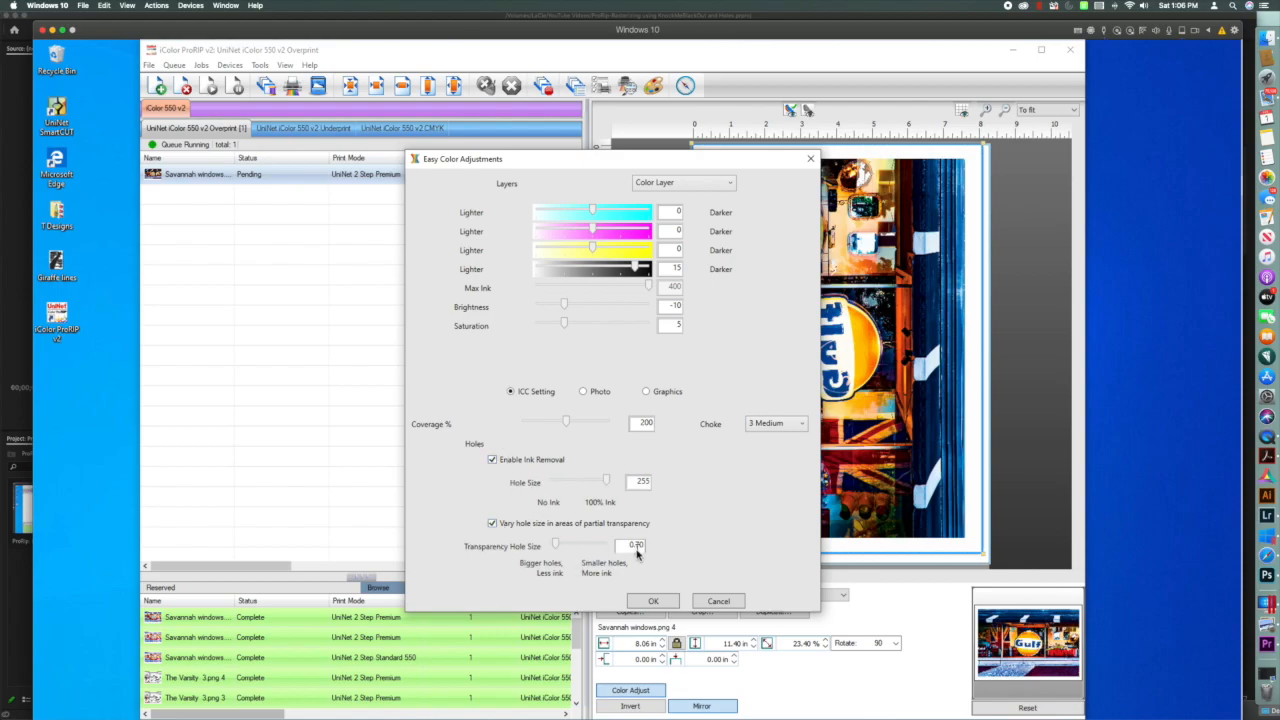
pyautogui.click(653, 600)
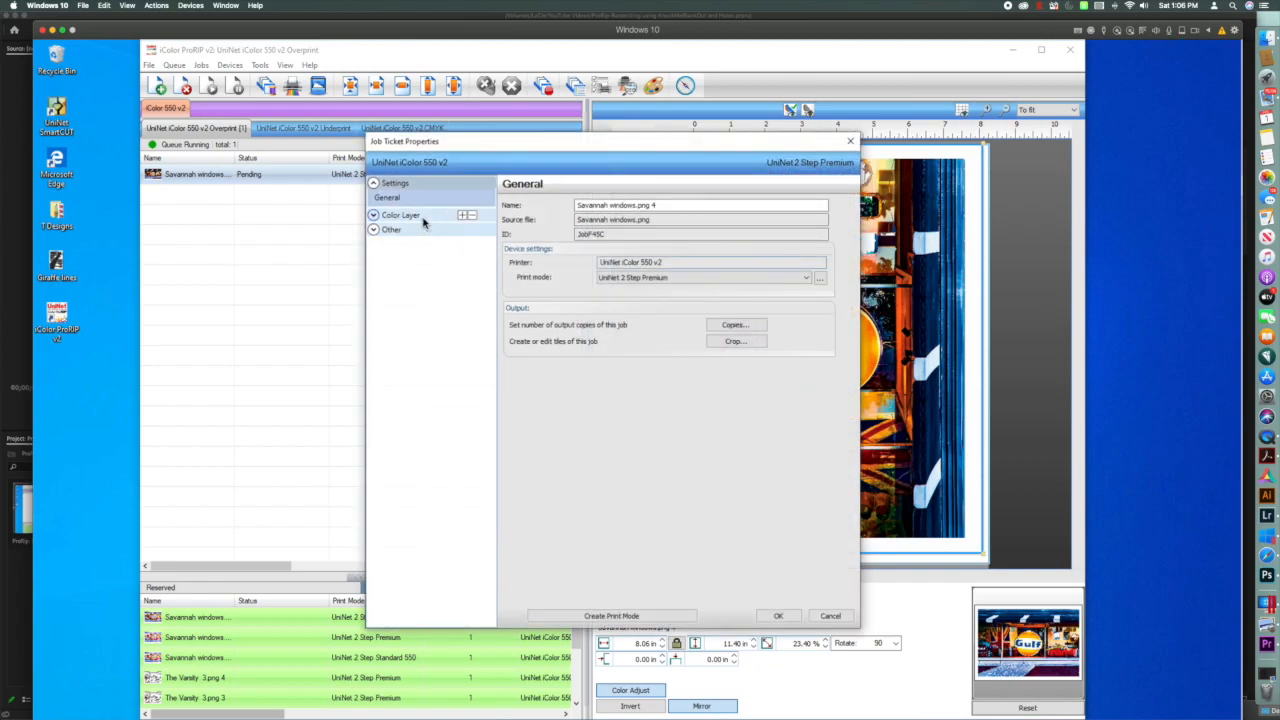
# Leave Color Layer > Ink Removal enabled at hole size 255 and close Job Ticket Properties.
pyautogui.click(399, 214)
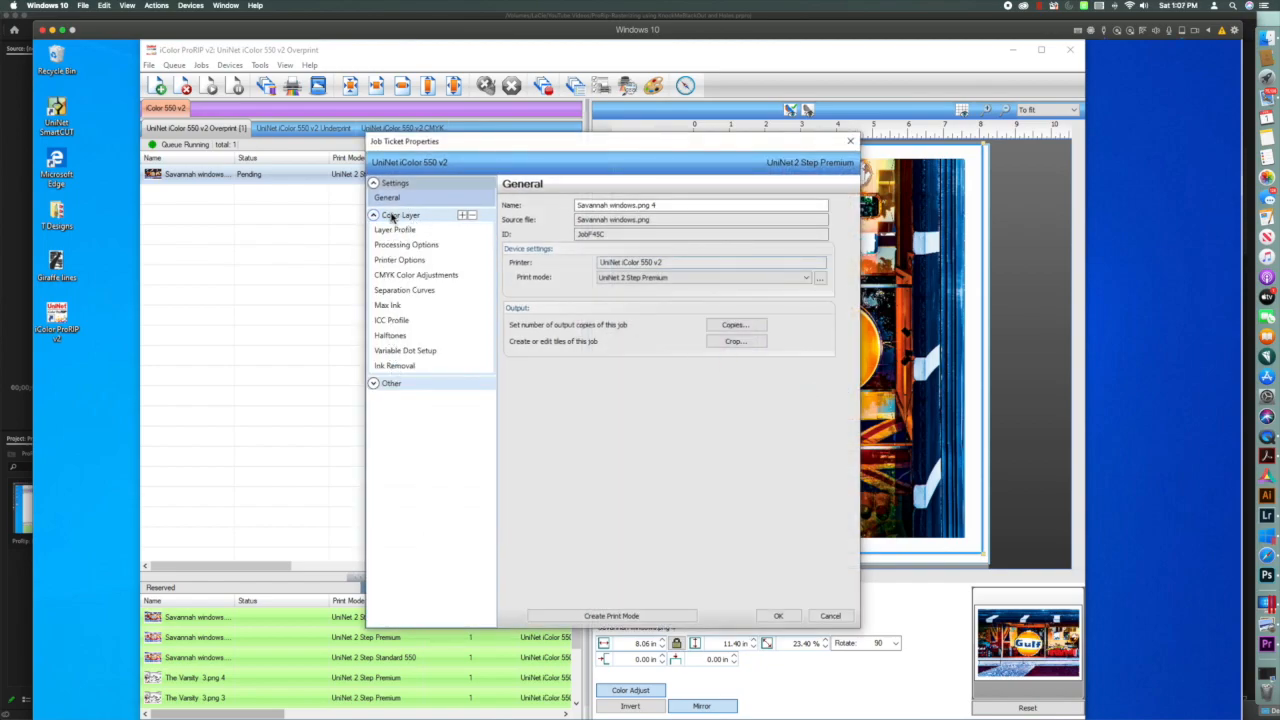
pyautogui.click(394, 348)
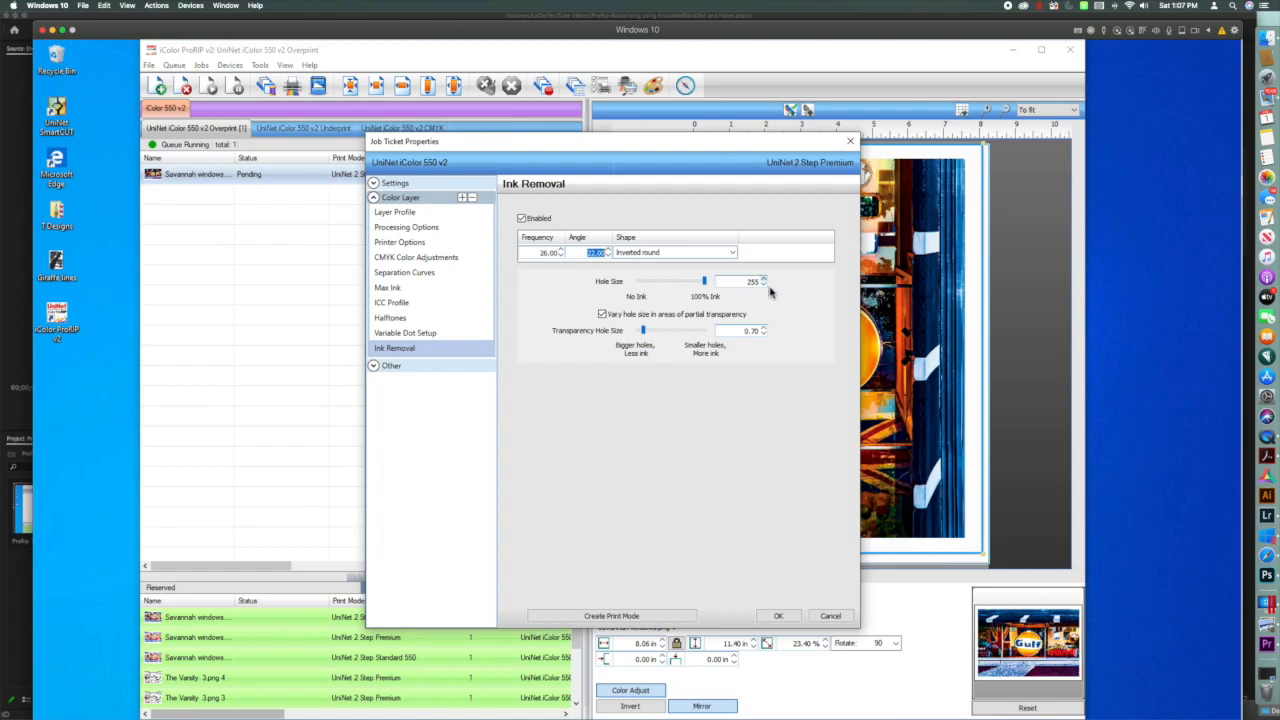
pyautogui.moveTo(724, 334)
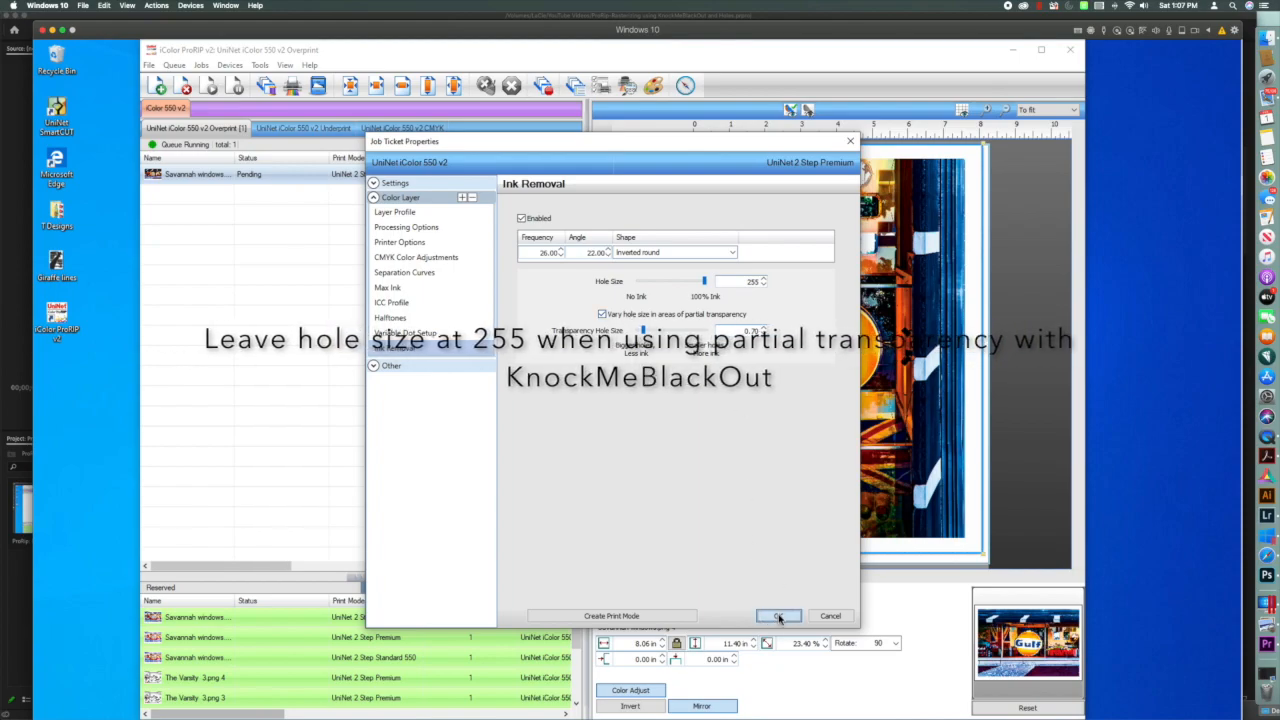
pyautogui.click(778, 616)
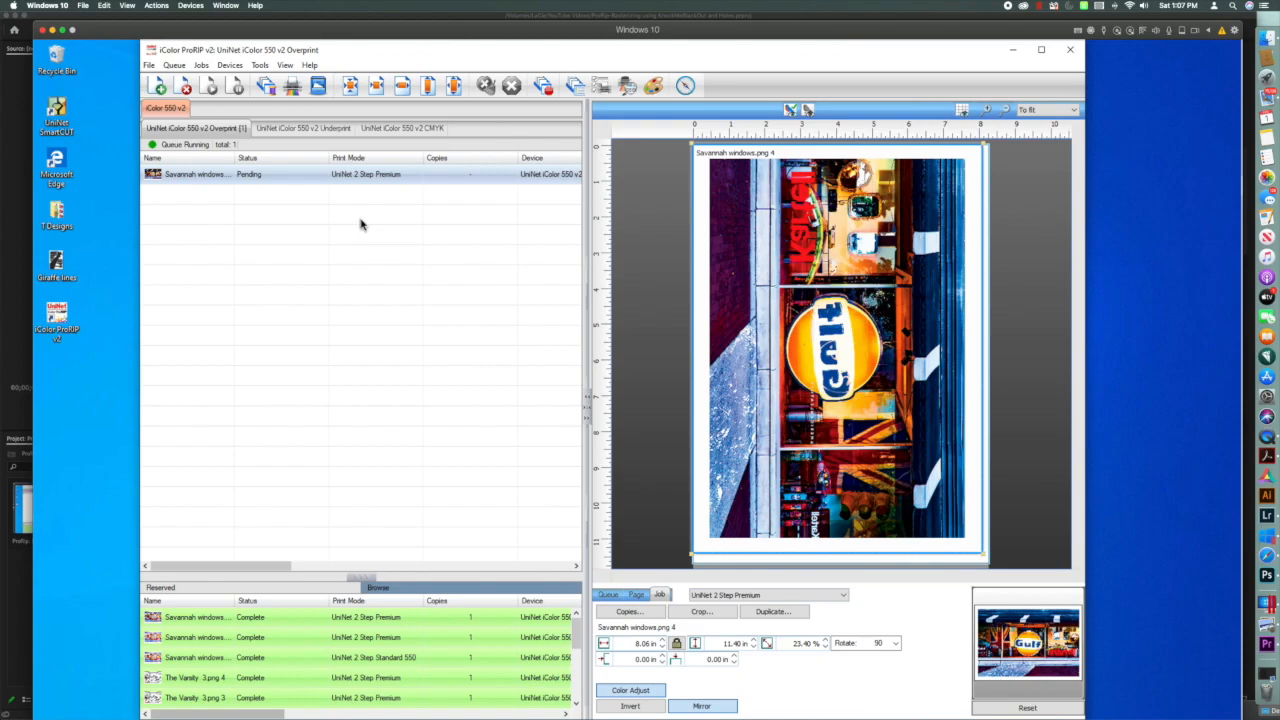
# Open Jobs > Production Plug-ins > KnockMeBlackOut for the Savannah windows job.
pyautogui.click(202, 65)
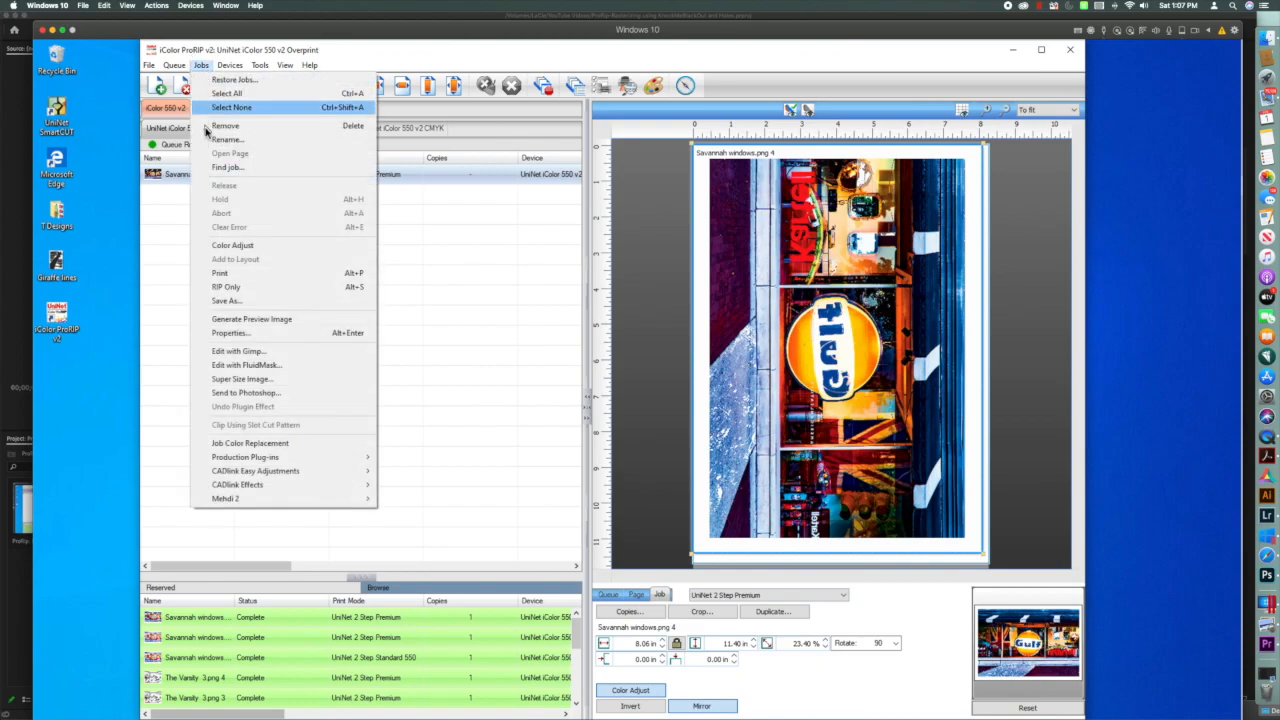
pyautogui.moveTo(244, 457)
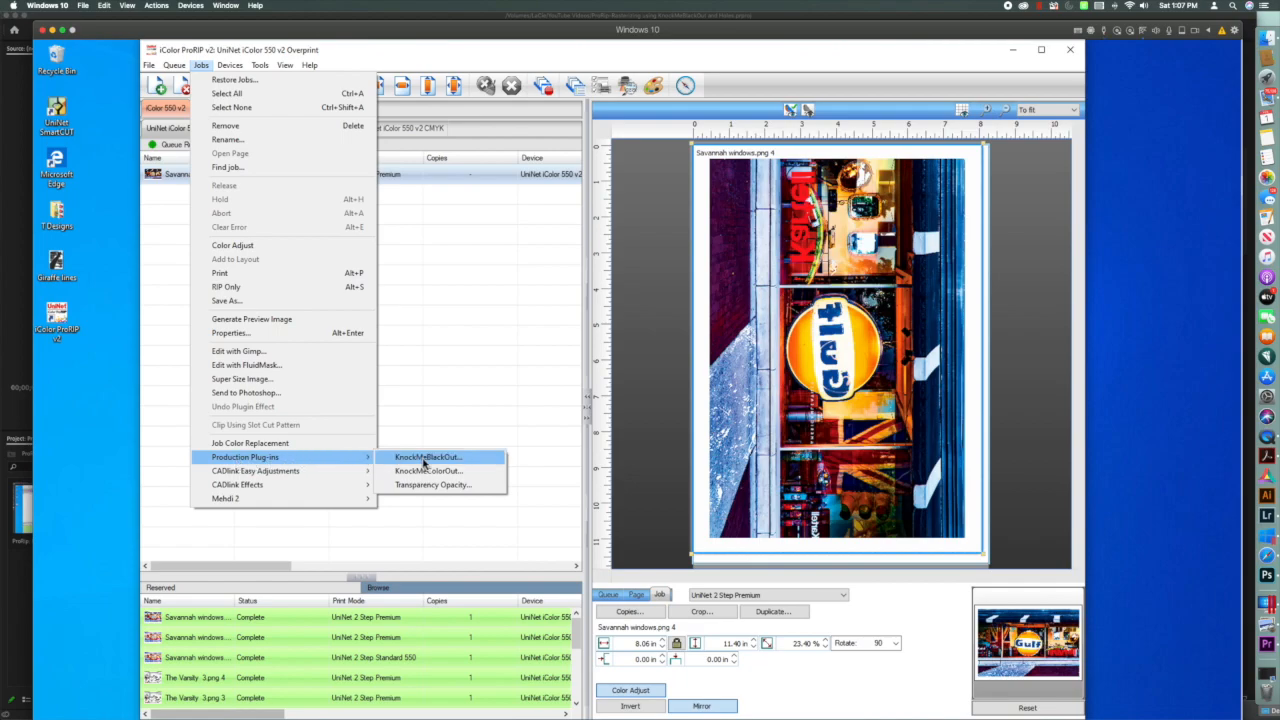
pyautogui.click(424, 457)
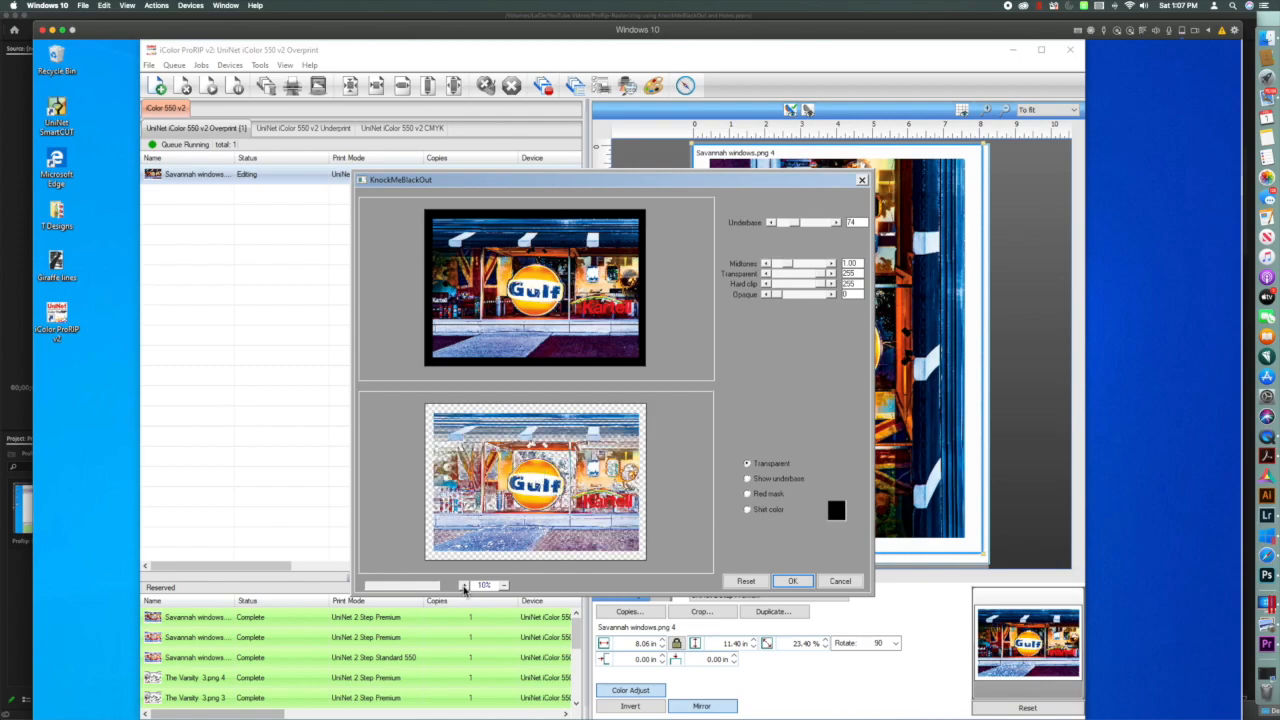
# Enlarge the previews and set KnockMeBlackOut opaque level to 252 and underbase to 63.
pyautogui.click(465, 585)
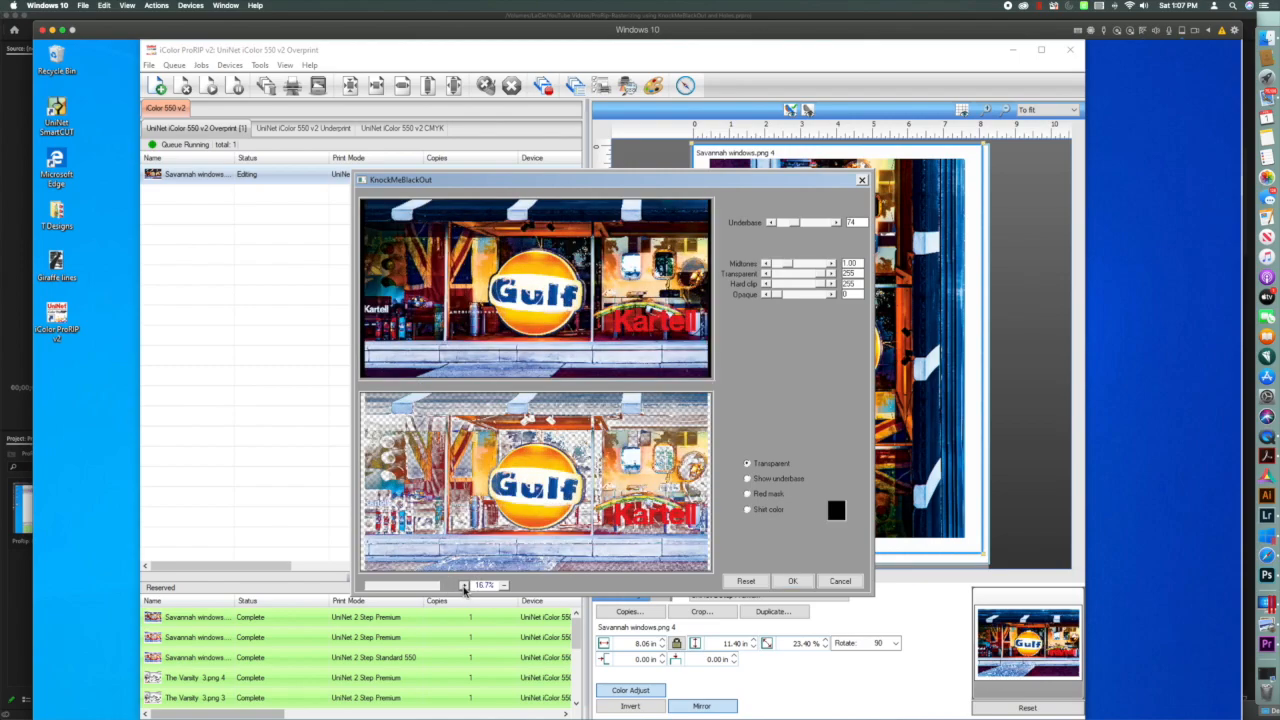
pyautogui.moveTo(788, 298)
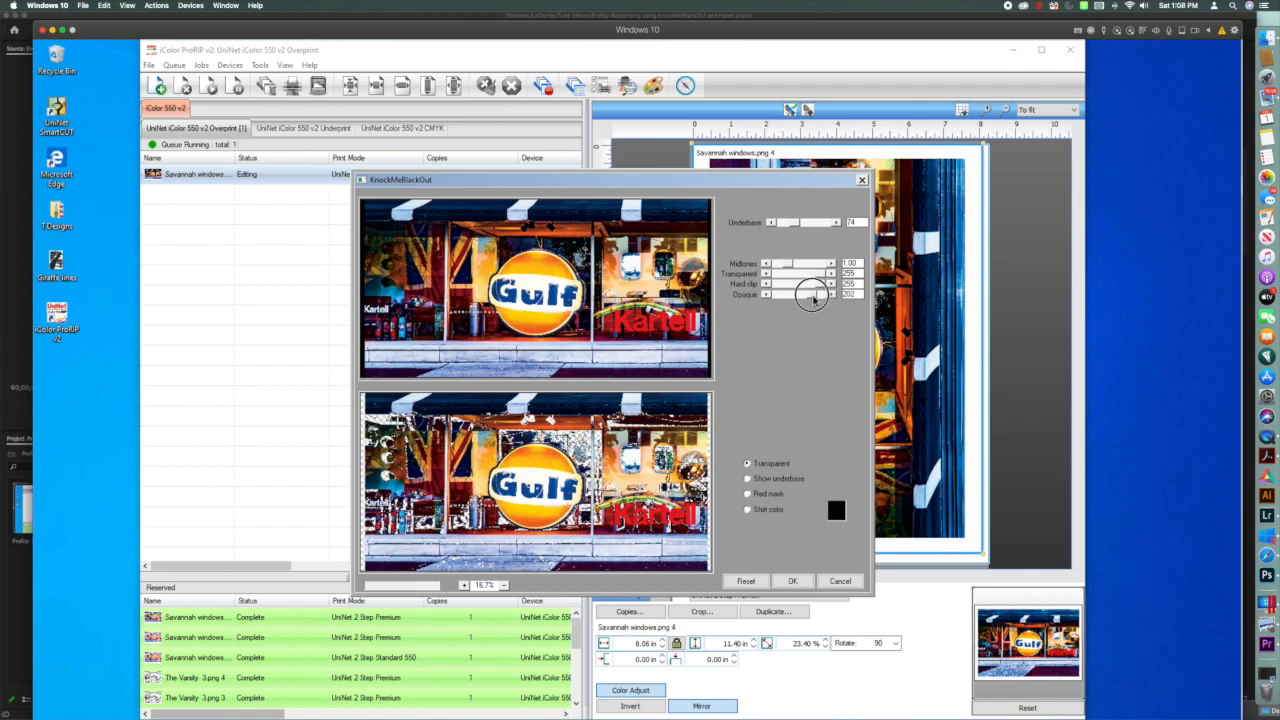
pyautogui.moveTo(815, 294); pyautogui.dragTo(810, 294)
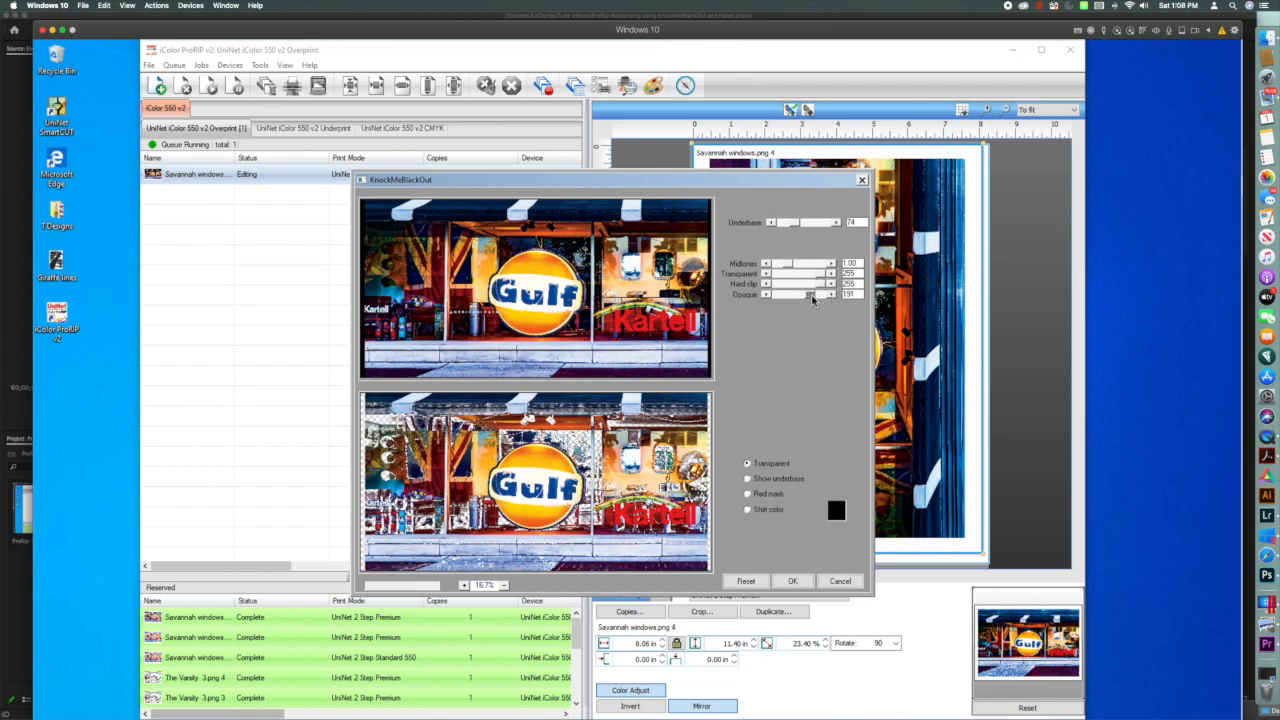
pyautogui.moveTo(825, 294); pyautogui.dragTo(810, 294)
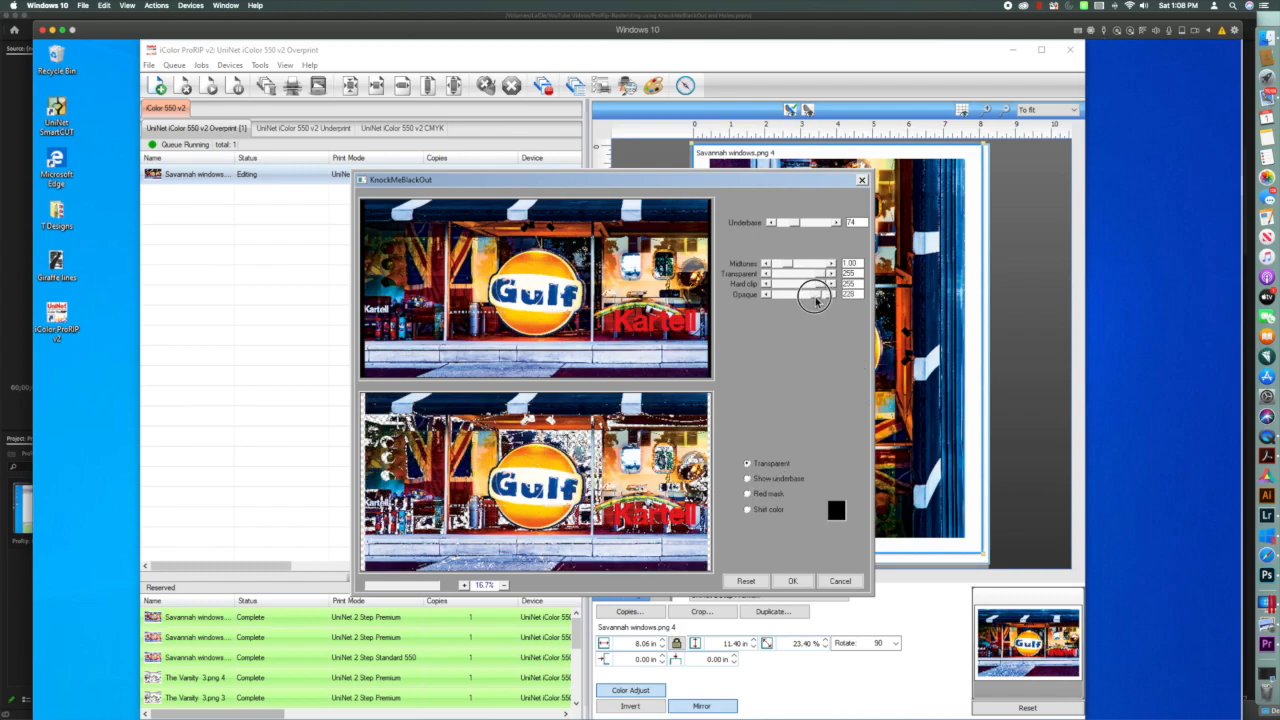
pyautogui.moveTo(815, 294); pyautogui.dragTo(805, 294)
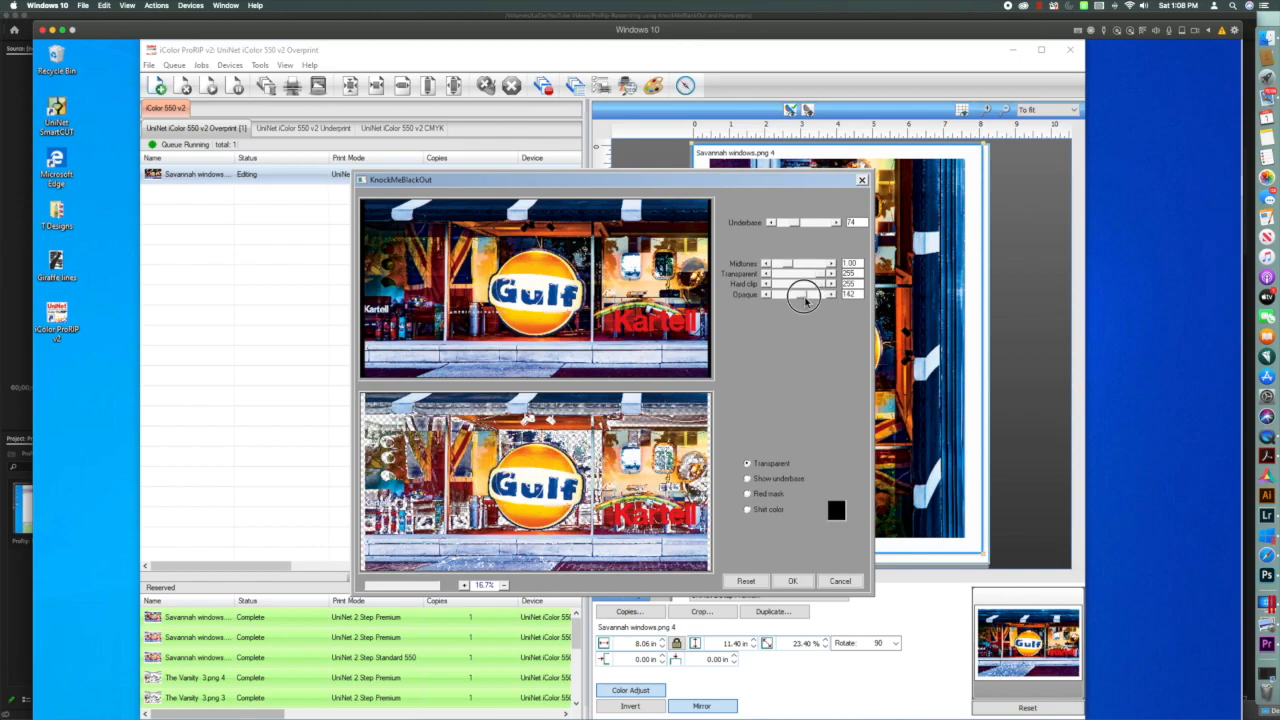
pyautogui.moveTo(830, 293); pyautogui.dragTo(805, 293)
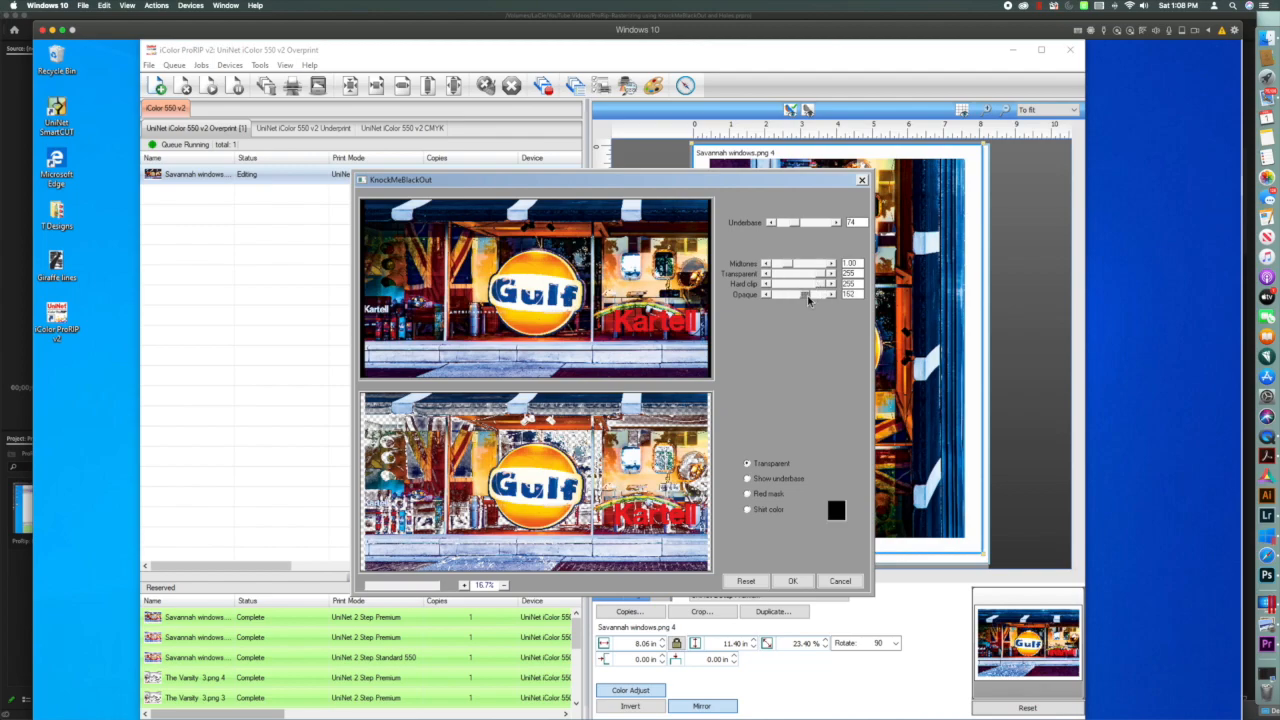
pyautogui.moveTo(791, 263)
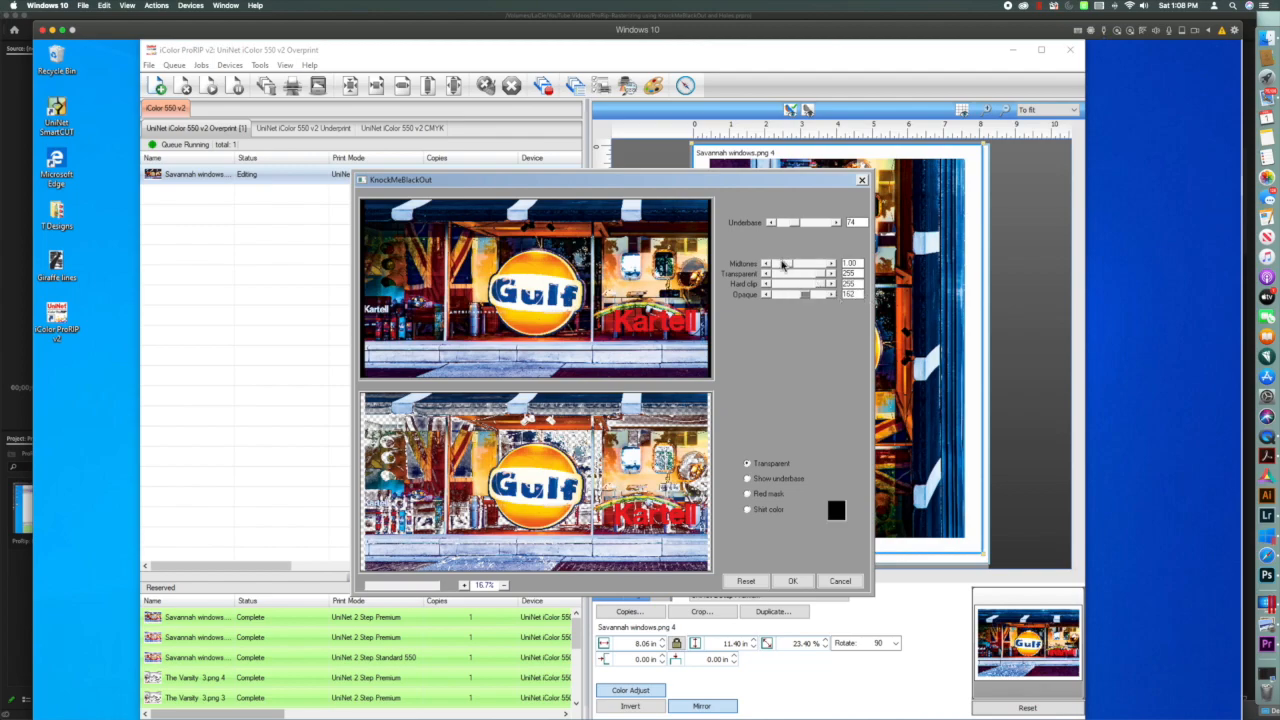
pyautogui.moveTo(776, 307)
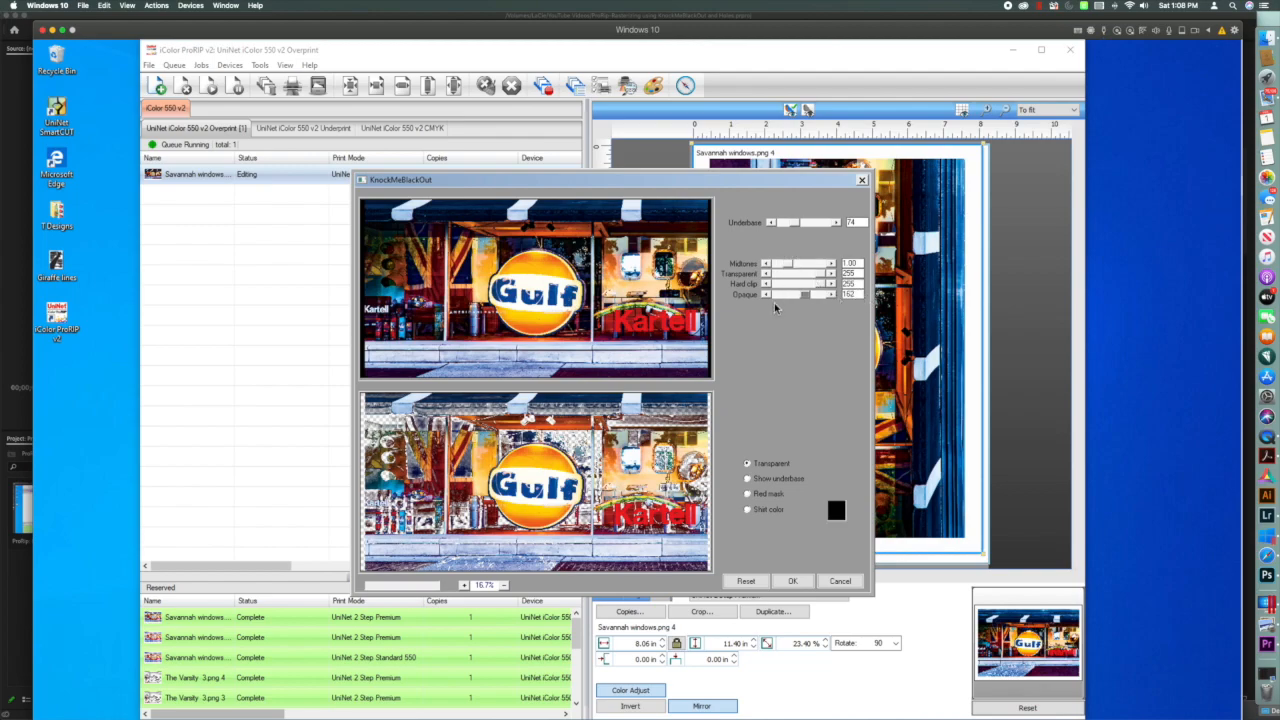
pyautogui.moveTo(795, 222); pyautogui.dragTo(788, 222)
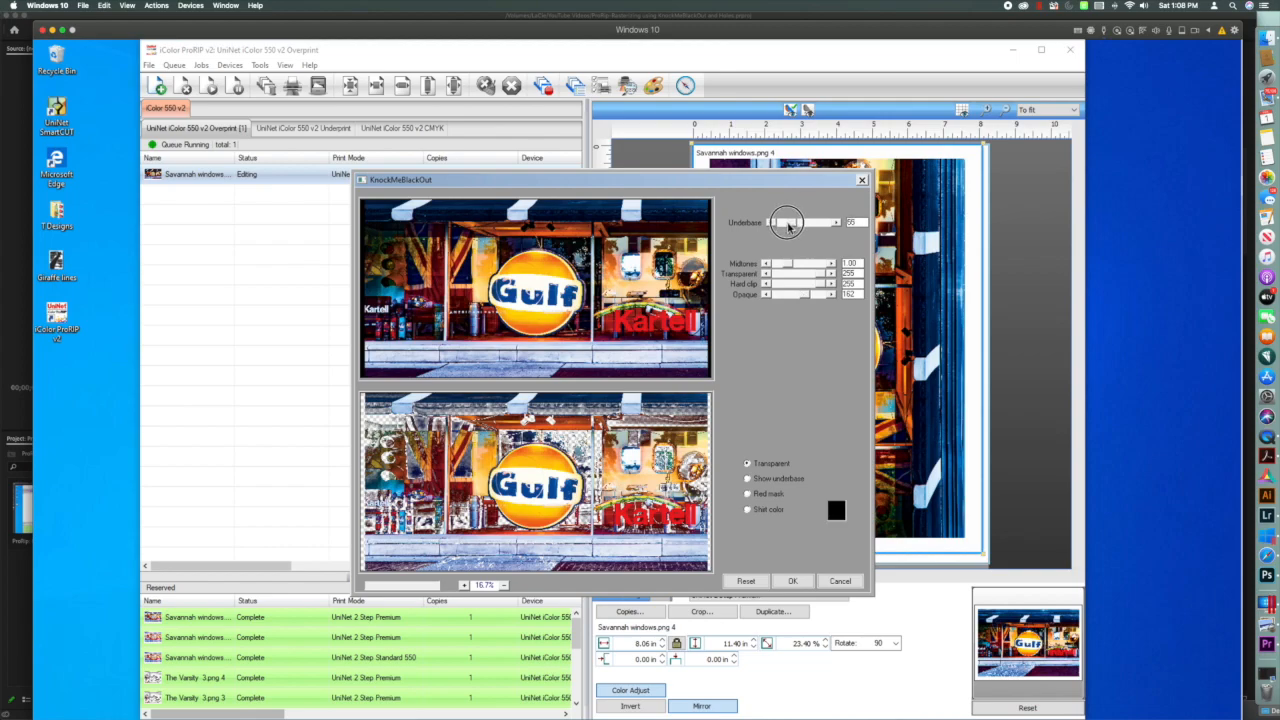
pyautogui.moveTo(785, 222); pyautogui.dragTo(790, 222)
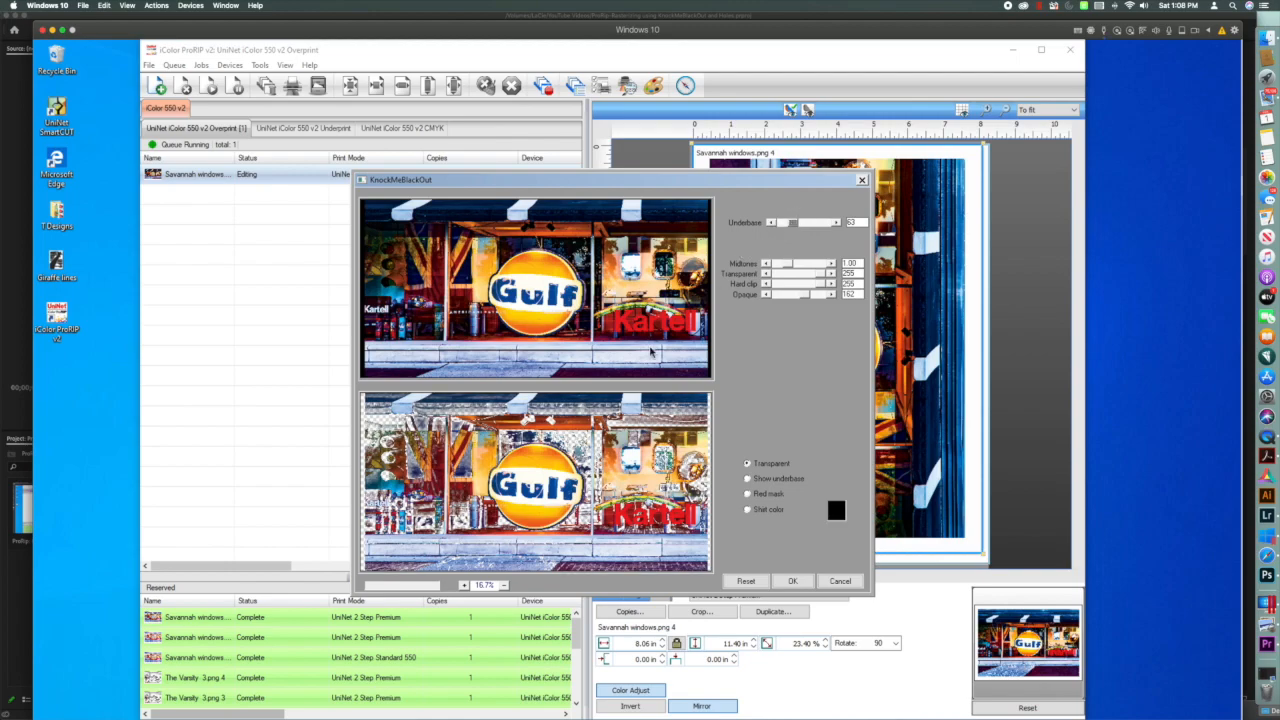
pyautogui.moveTo(624, 407)
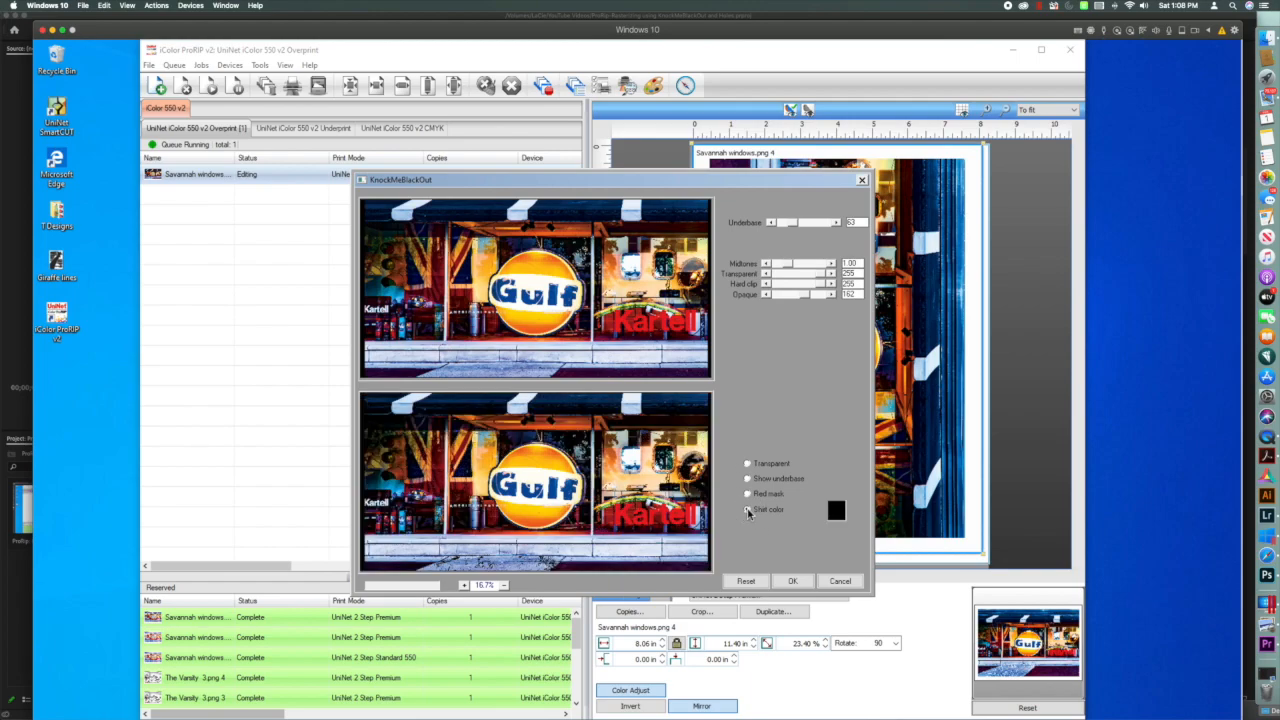
# Preview the knockout on the black shirt colour and apply the plug-in settings.
pyautogui.click(747, 509)
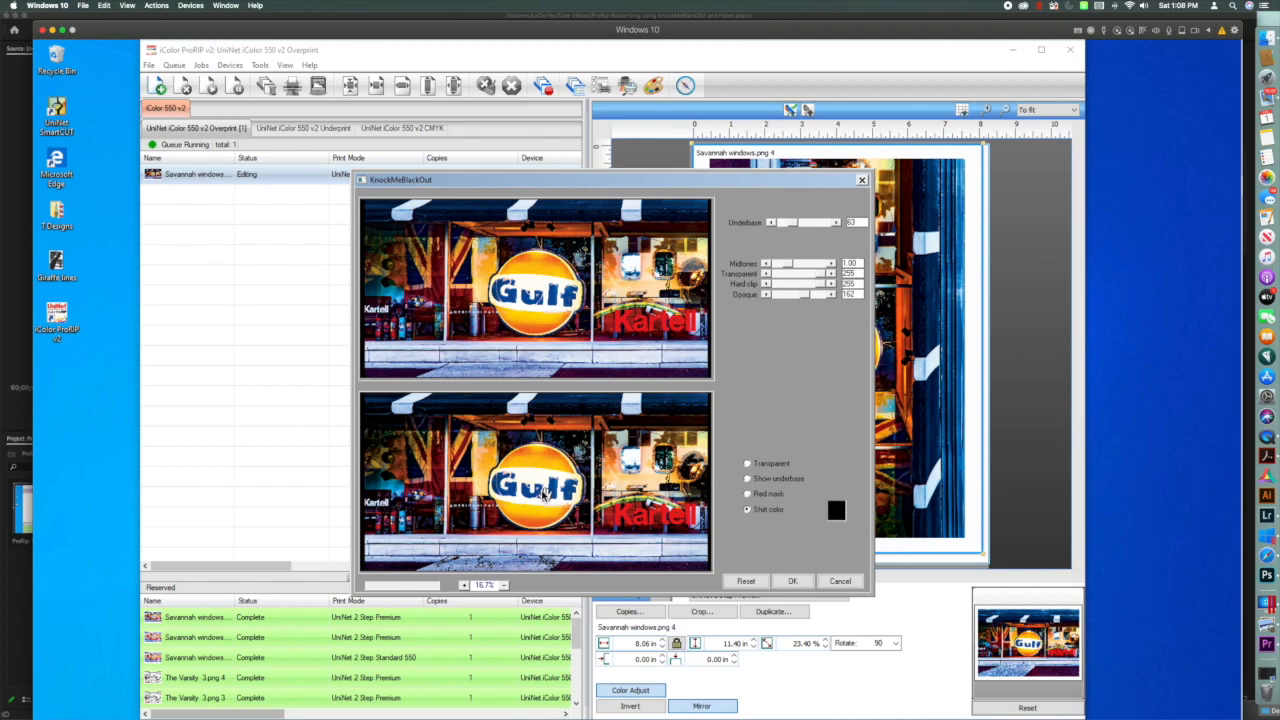
pyautogui.click(793, 580)
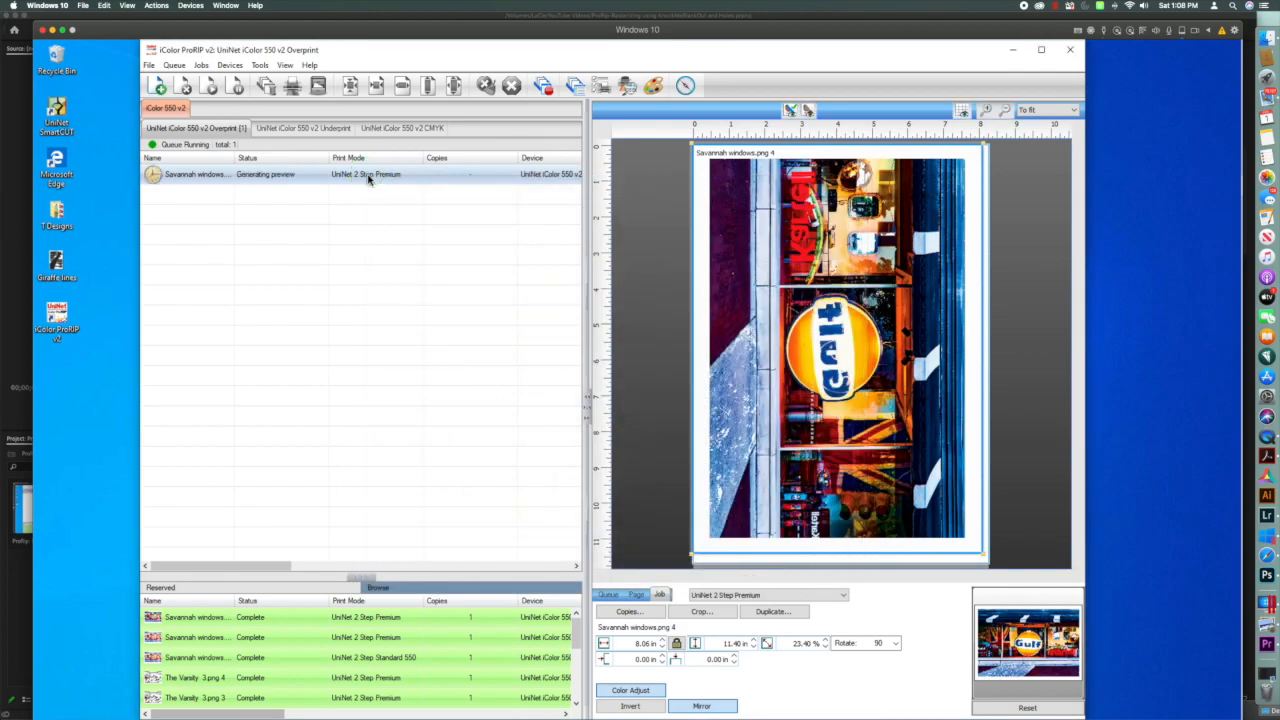
# Bring up the Gulf storefront job's context menu in the queue to RIP it.
pyautogui.rightClick(370, 174)
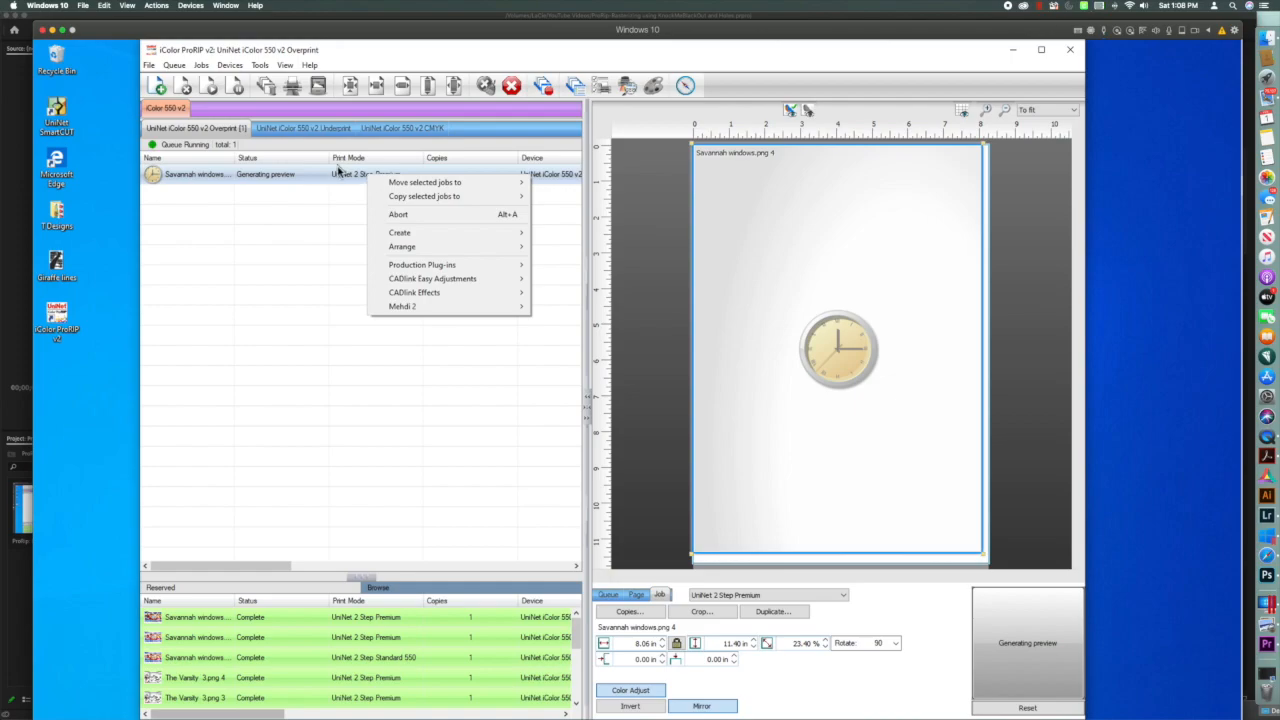
pyautogui.click(316, 187)
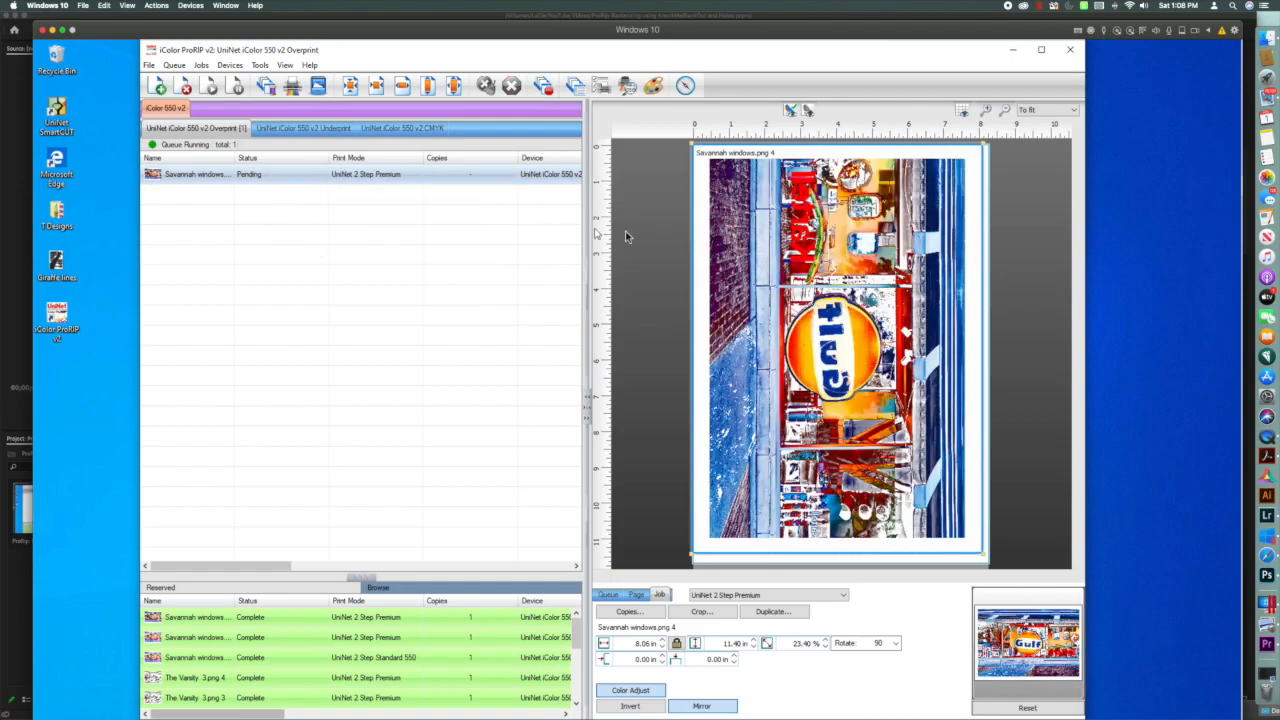
pyautogui.rightClick(200, 173)
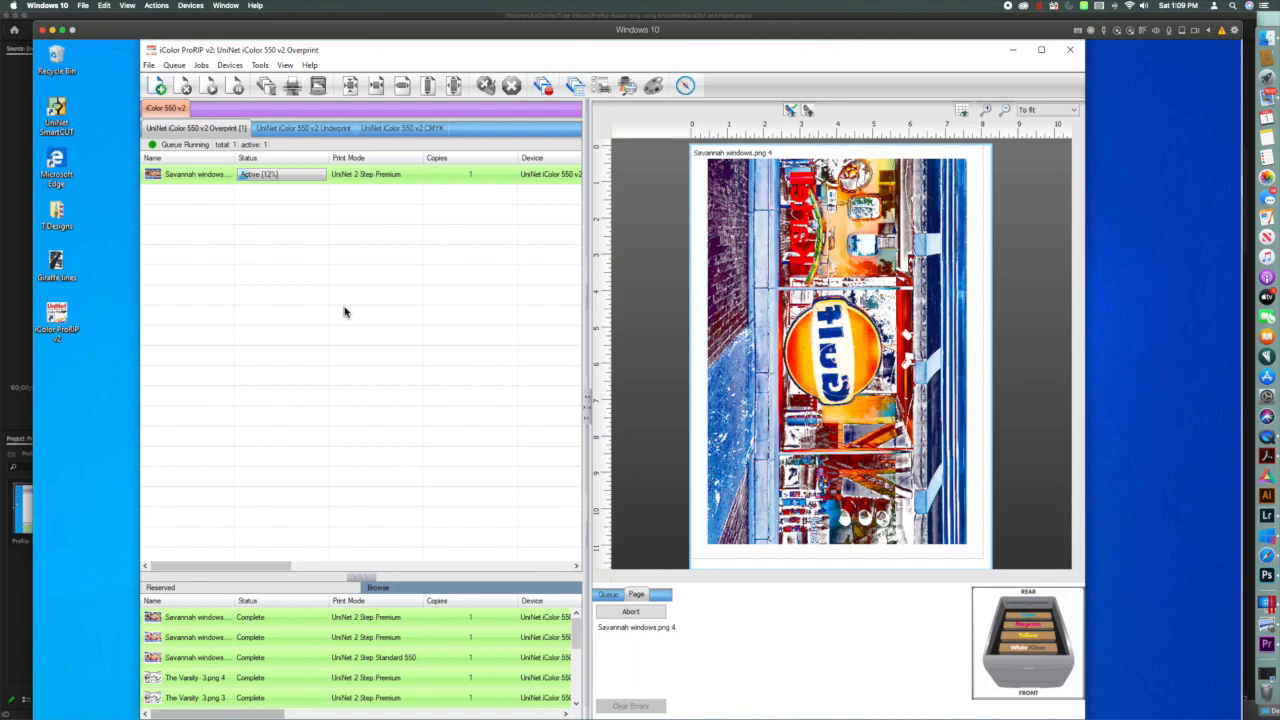
pyautogui.moveTo(368, 298)
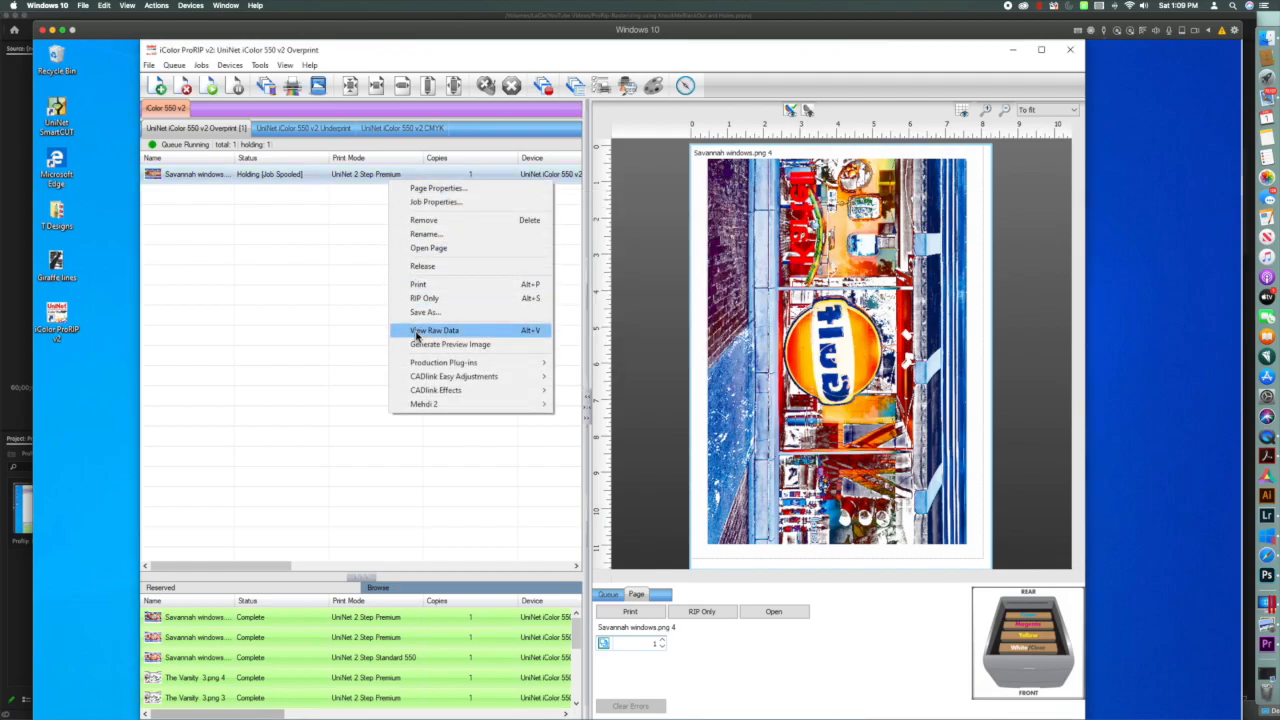
# Open the spooled job's raw raster data and scroll through the halftone output.
pyautogui.click(432, 330)
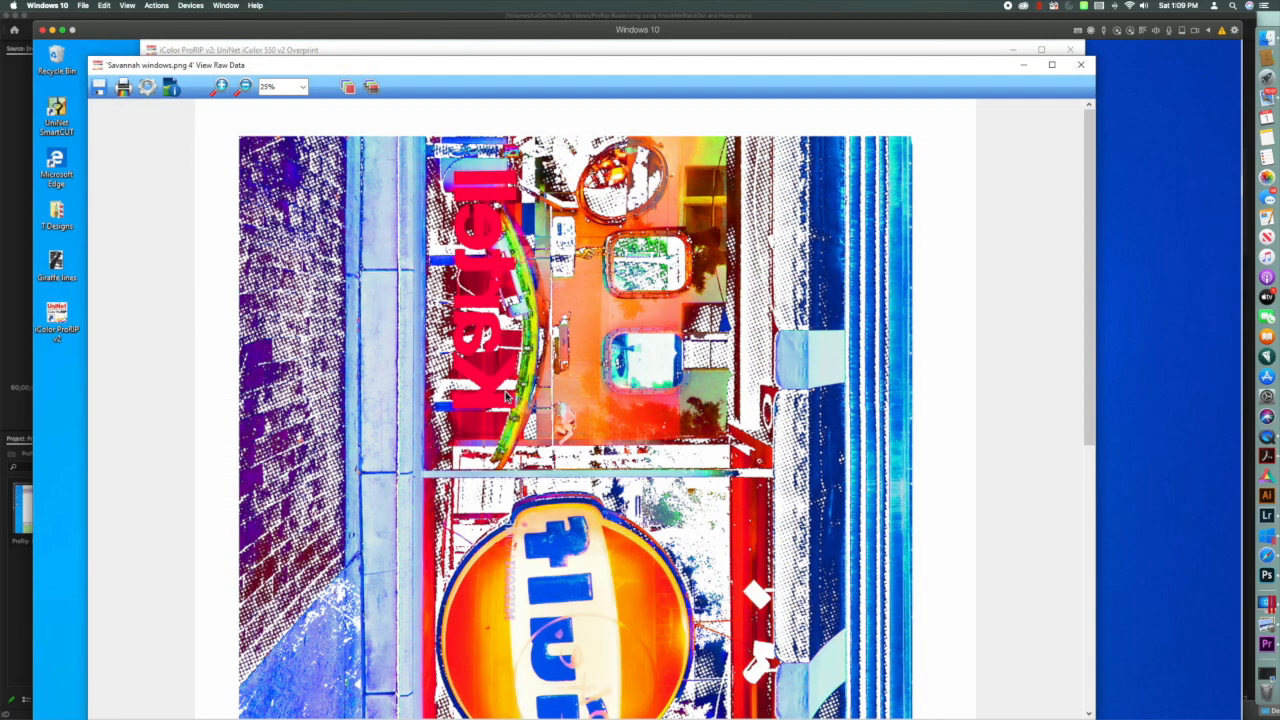
pyautogui.scroll(-3)
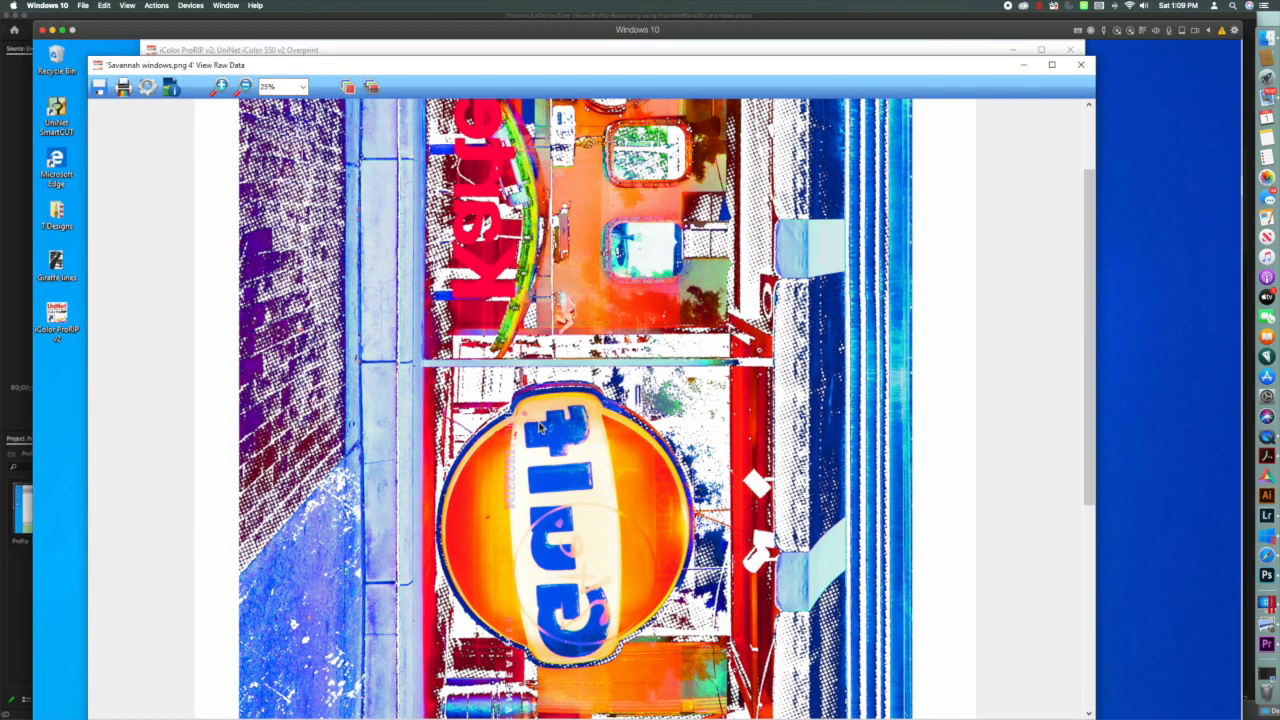
pyautogui.scroll(-3)
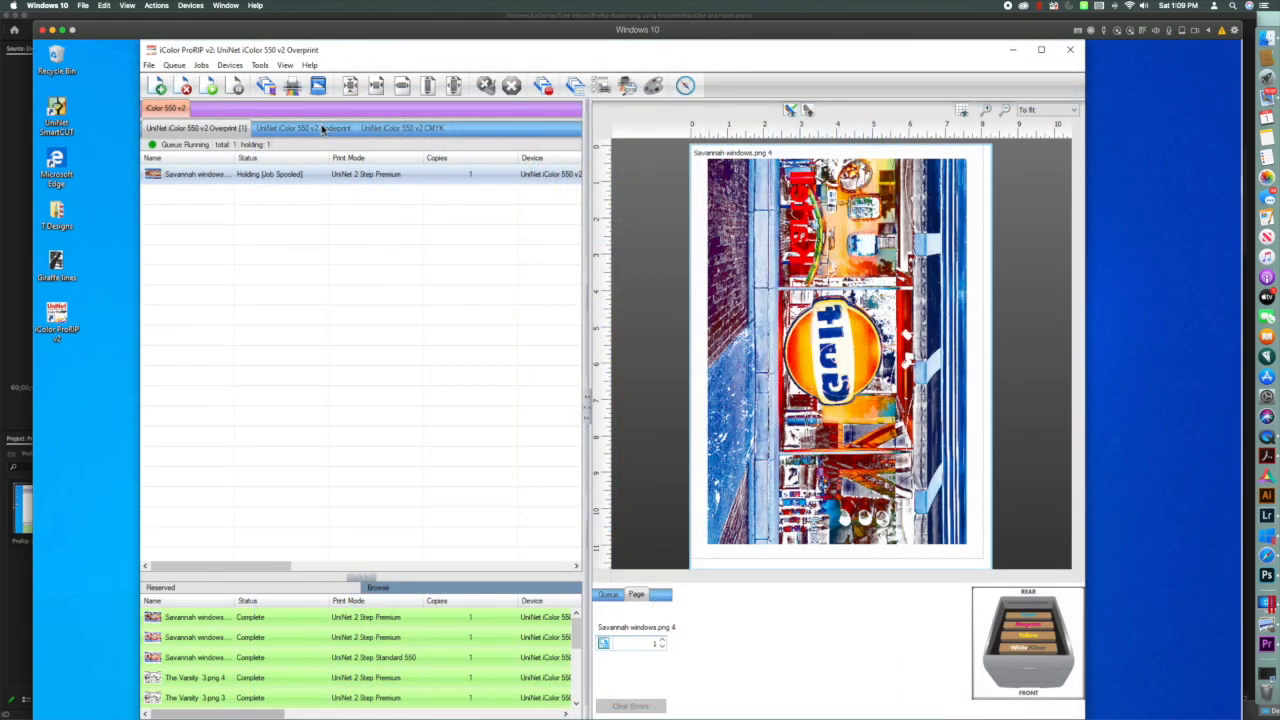
pyautogui.moveTo(289, 85)
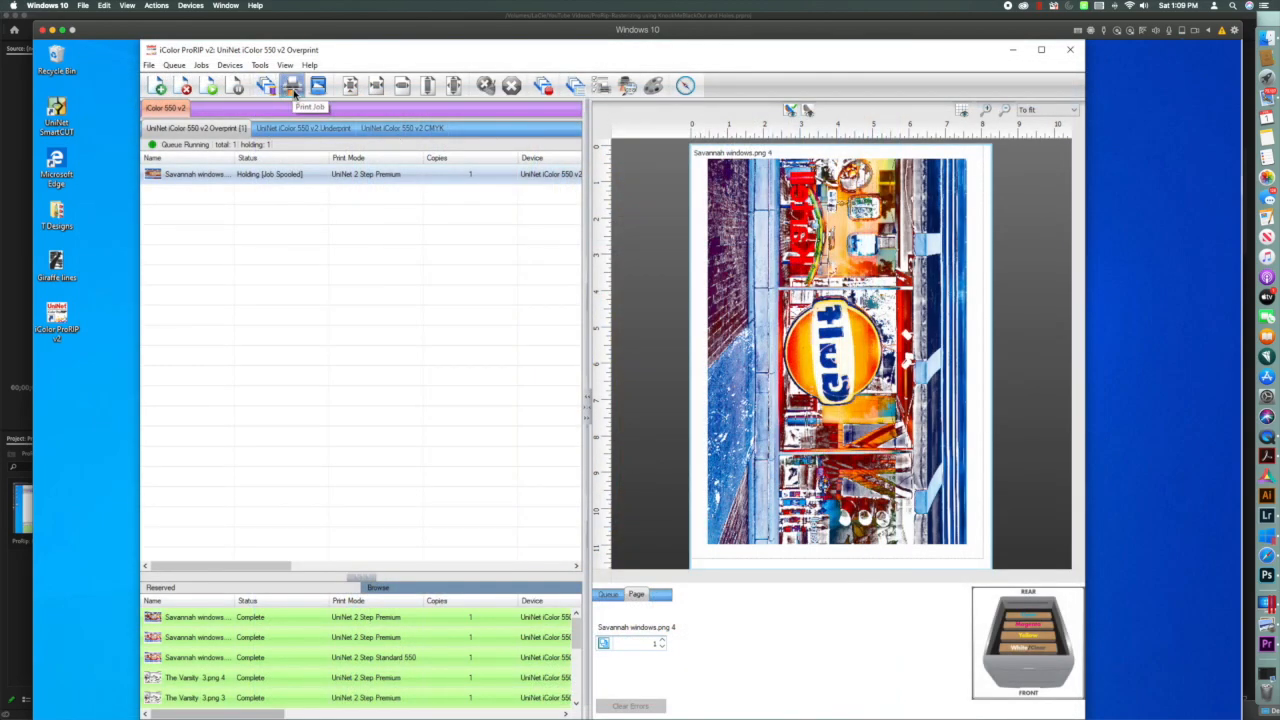